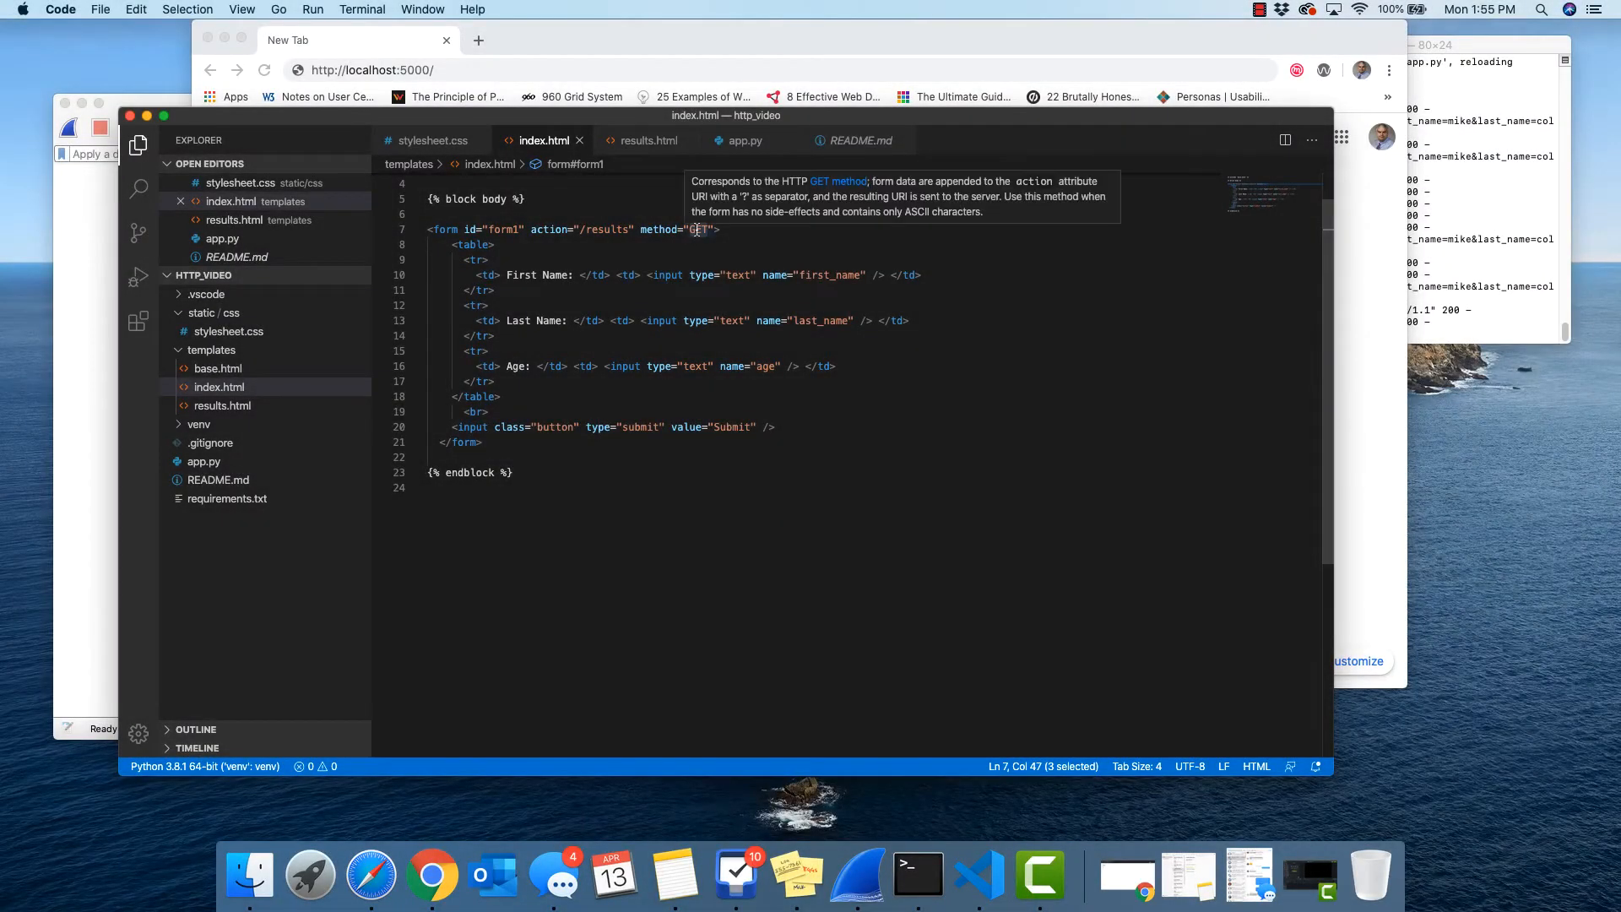
pyautogui.moveTo(817, 247)
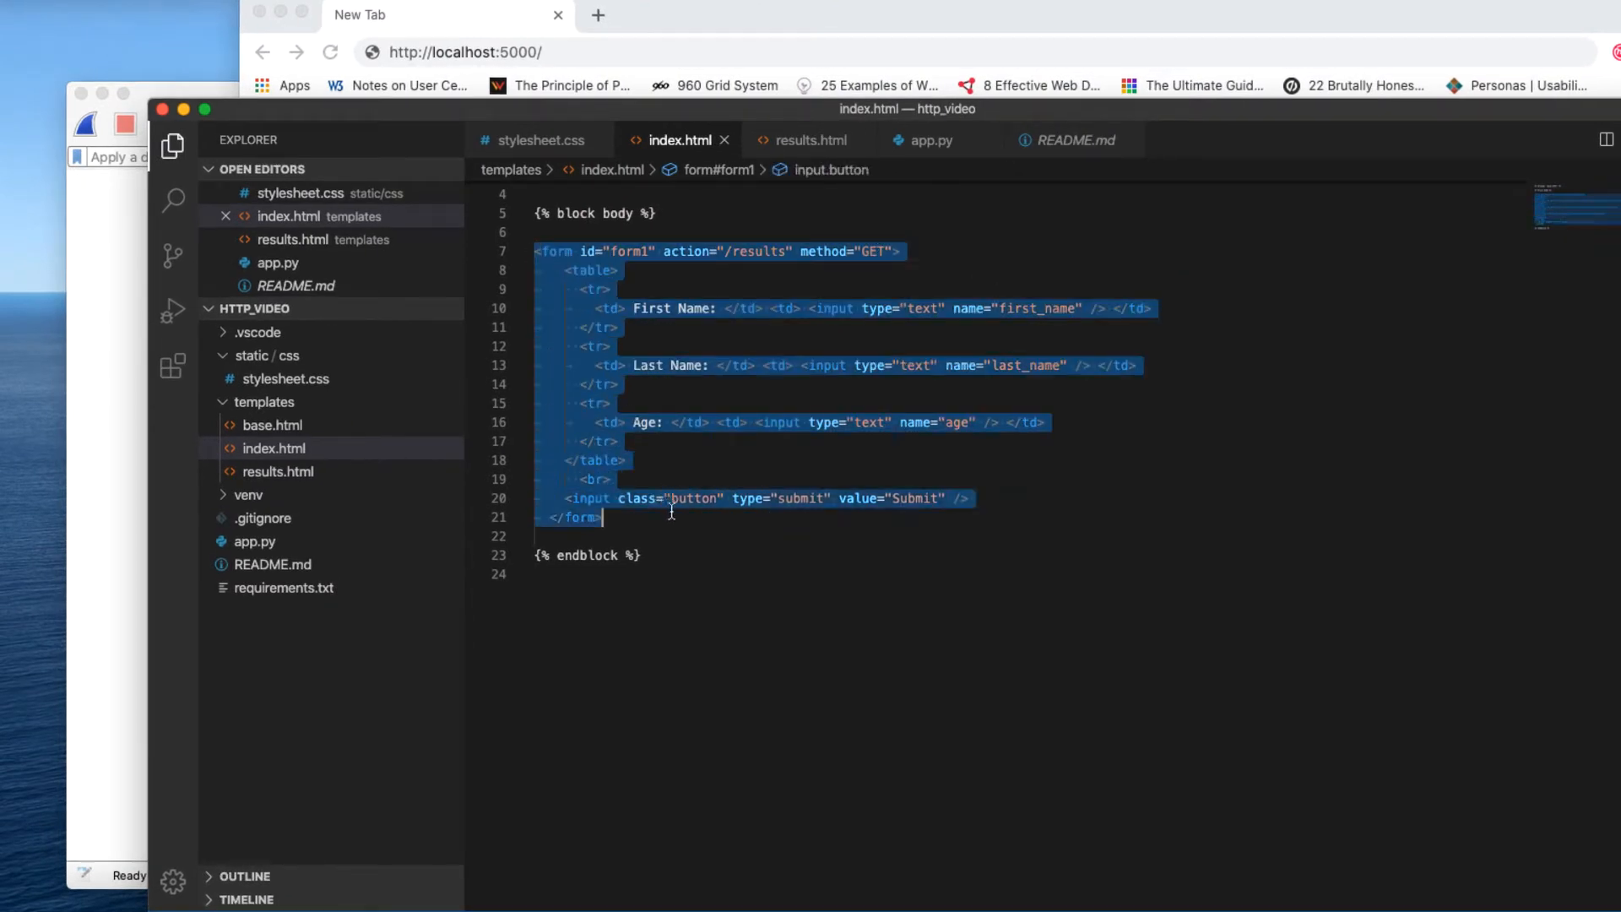
# Switch to app.py to view the /results route reading first_name, last_name and age
pyautogui.click(751, 250)
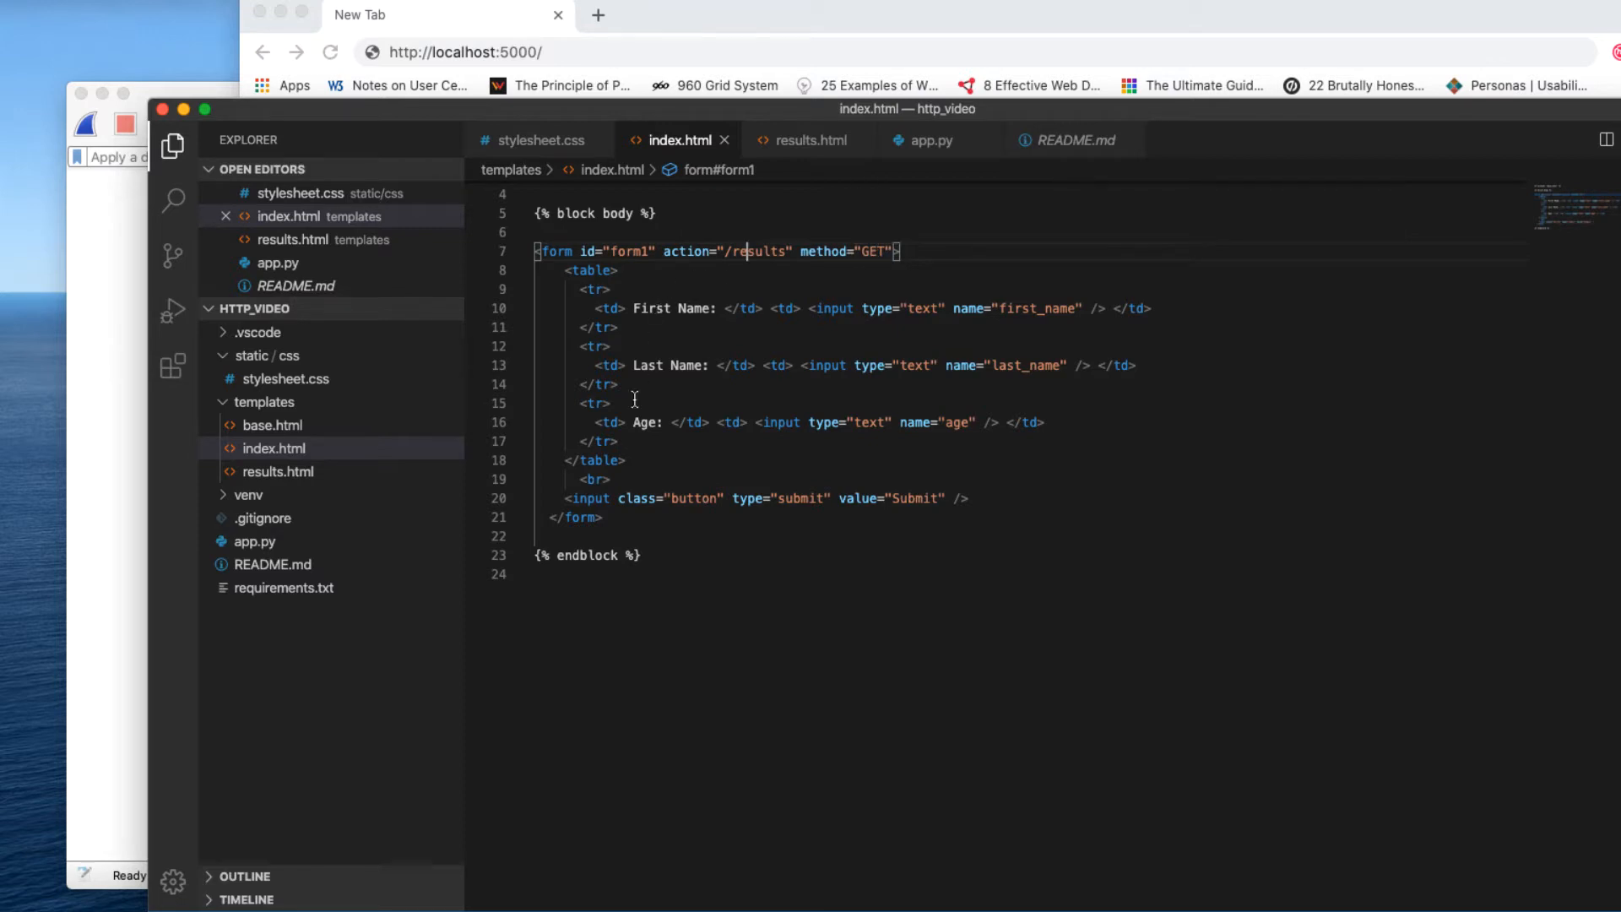
pyautogui.moveTo(826, 307)
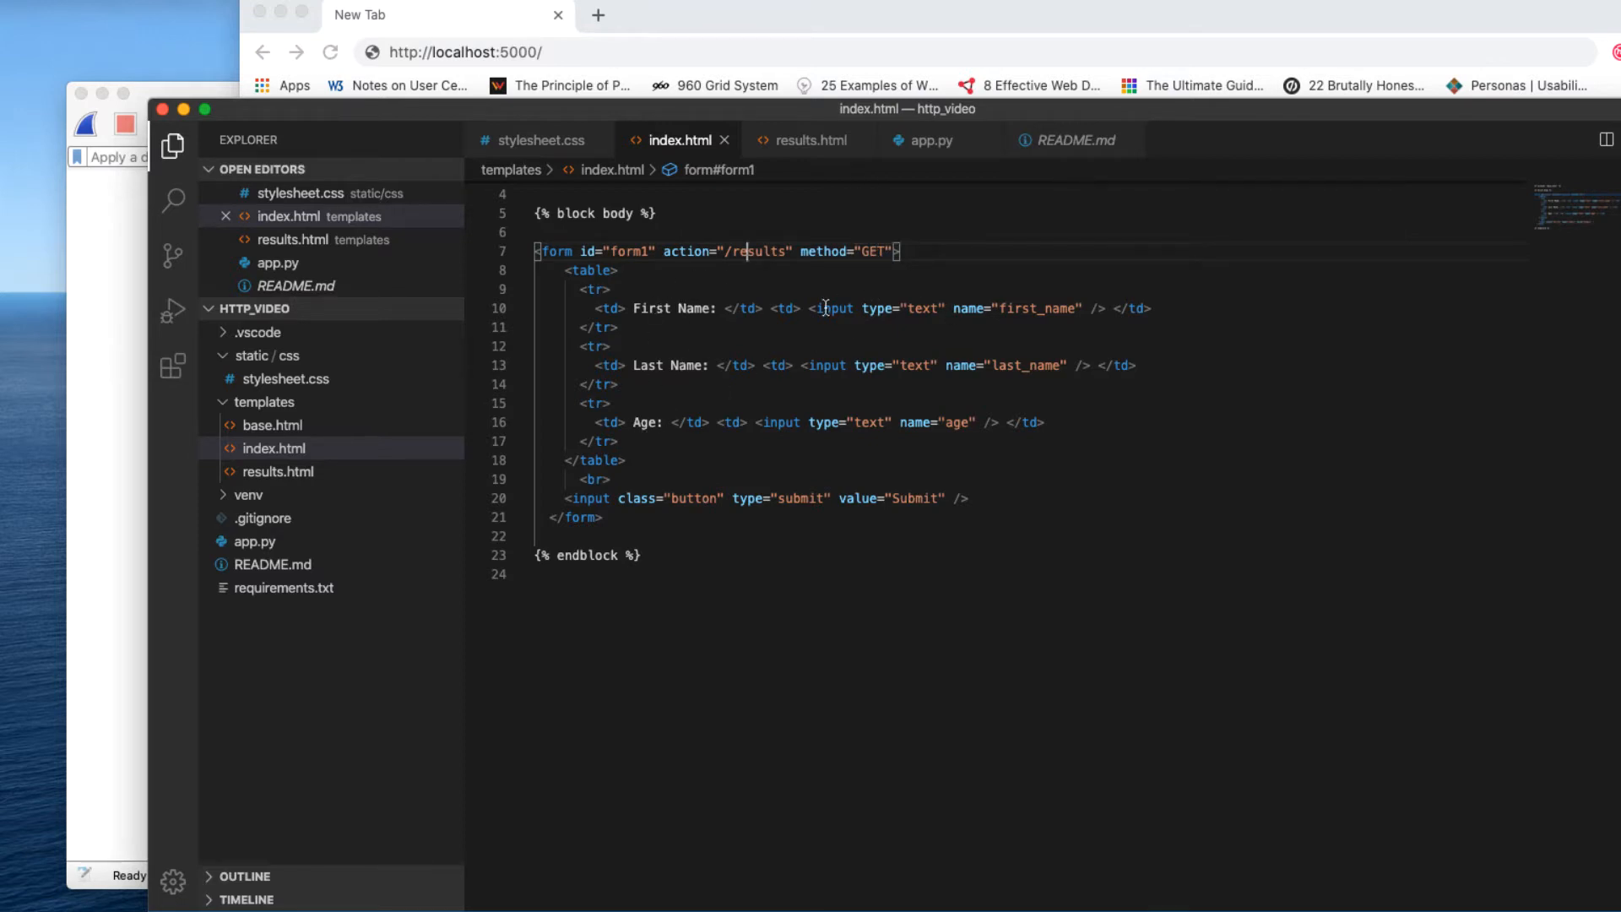
pyautogui.moveTo(1079, 307)
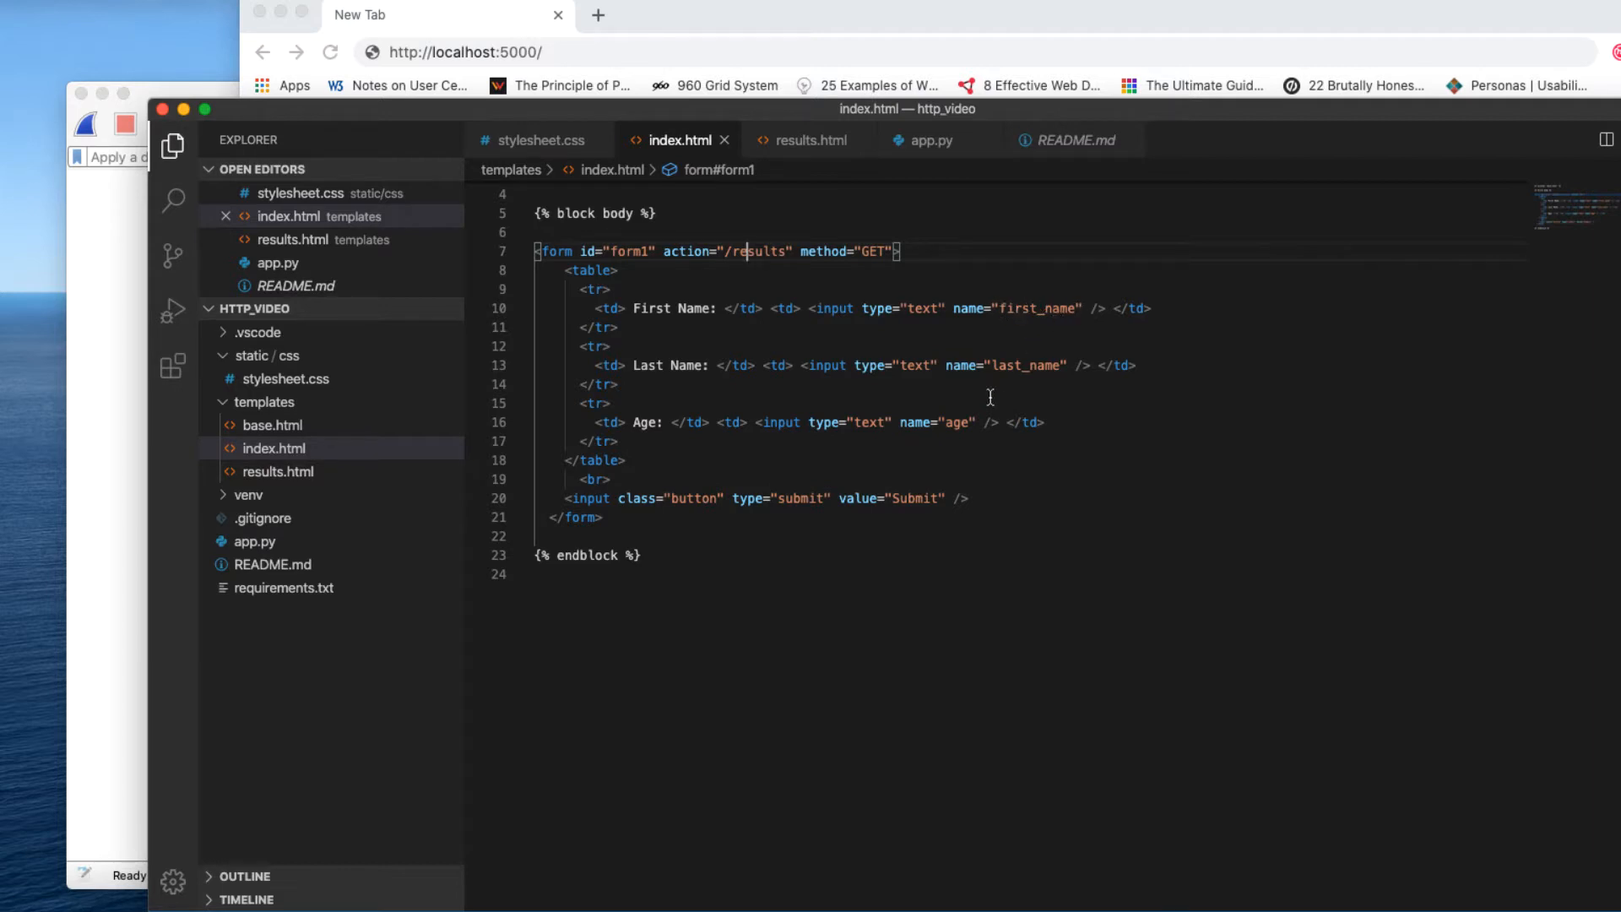
pyautogui.moveTo(894, 481)
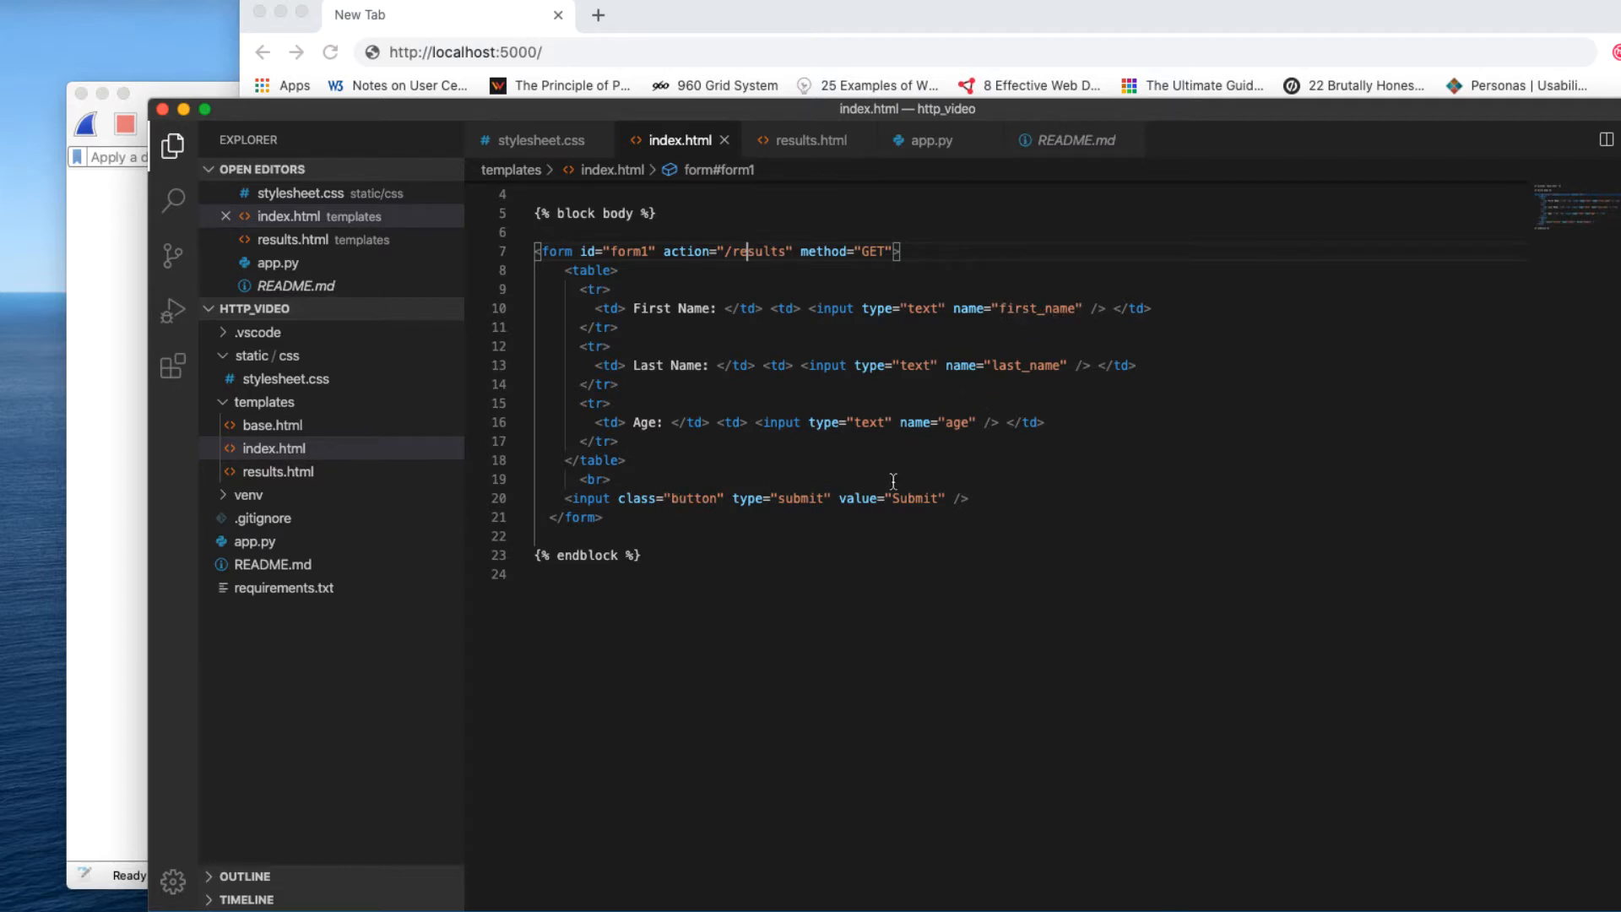
pyautogui.moveTo(952, 140)
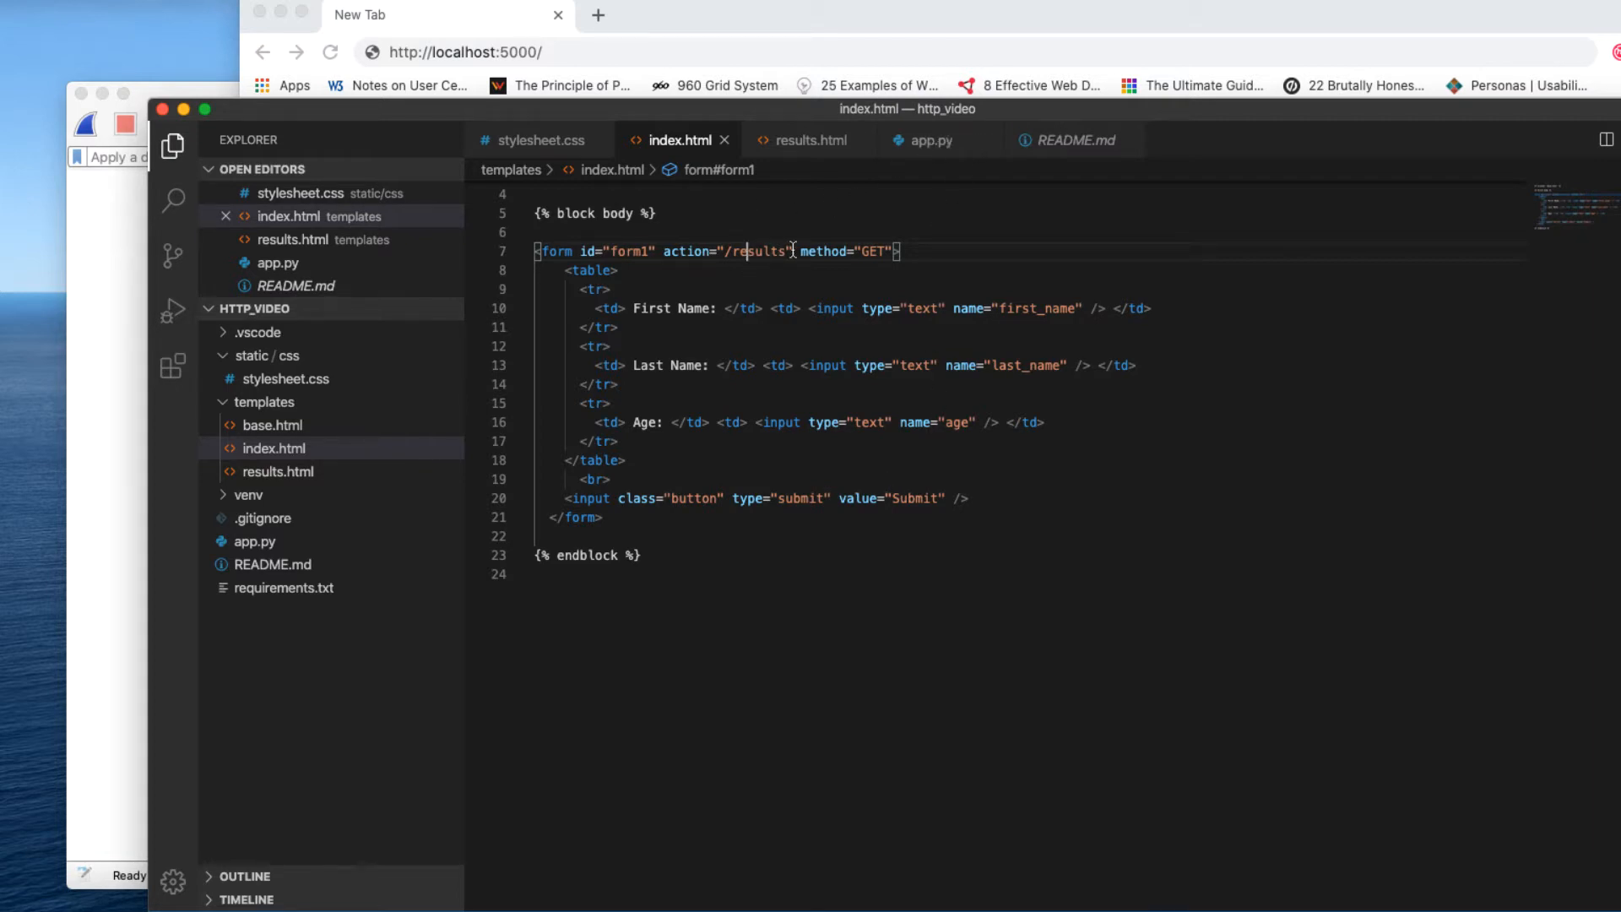
pyautogui.click(927, 140)
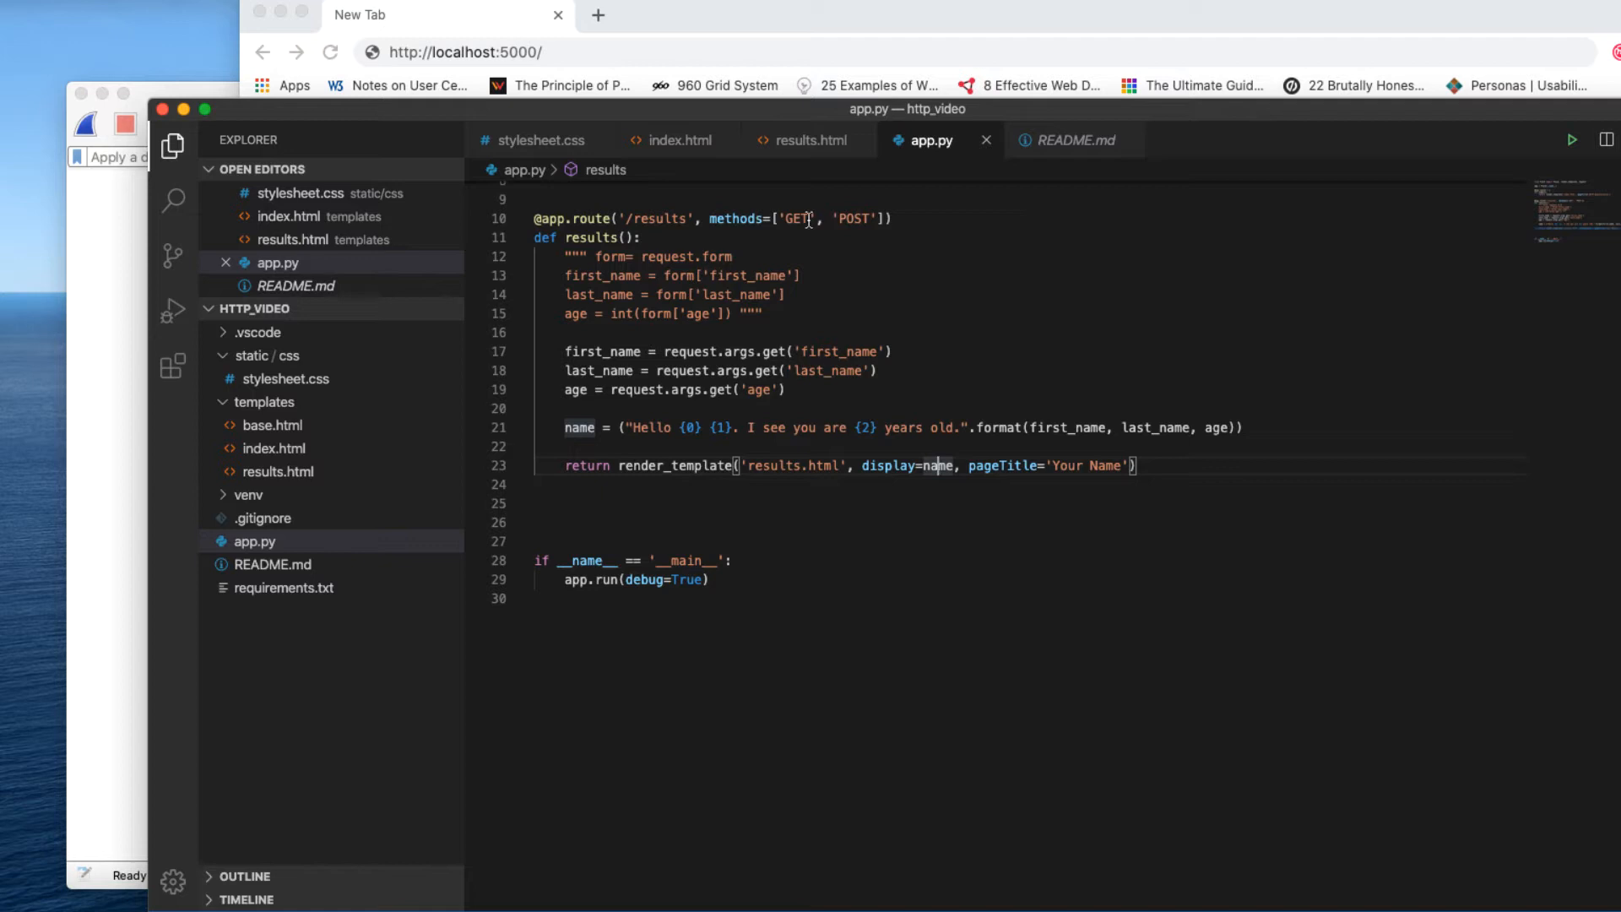
pyautogui.moveTo(172, 257)
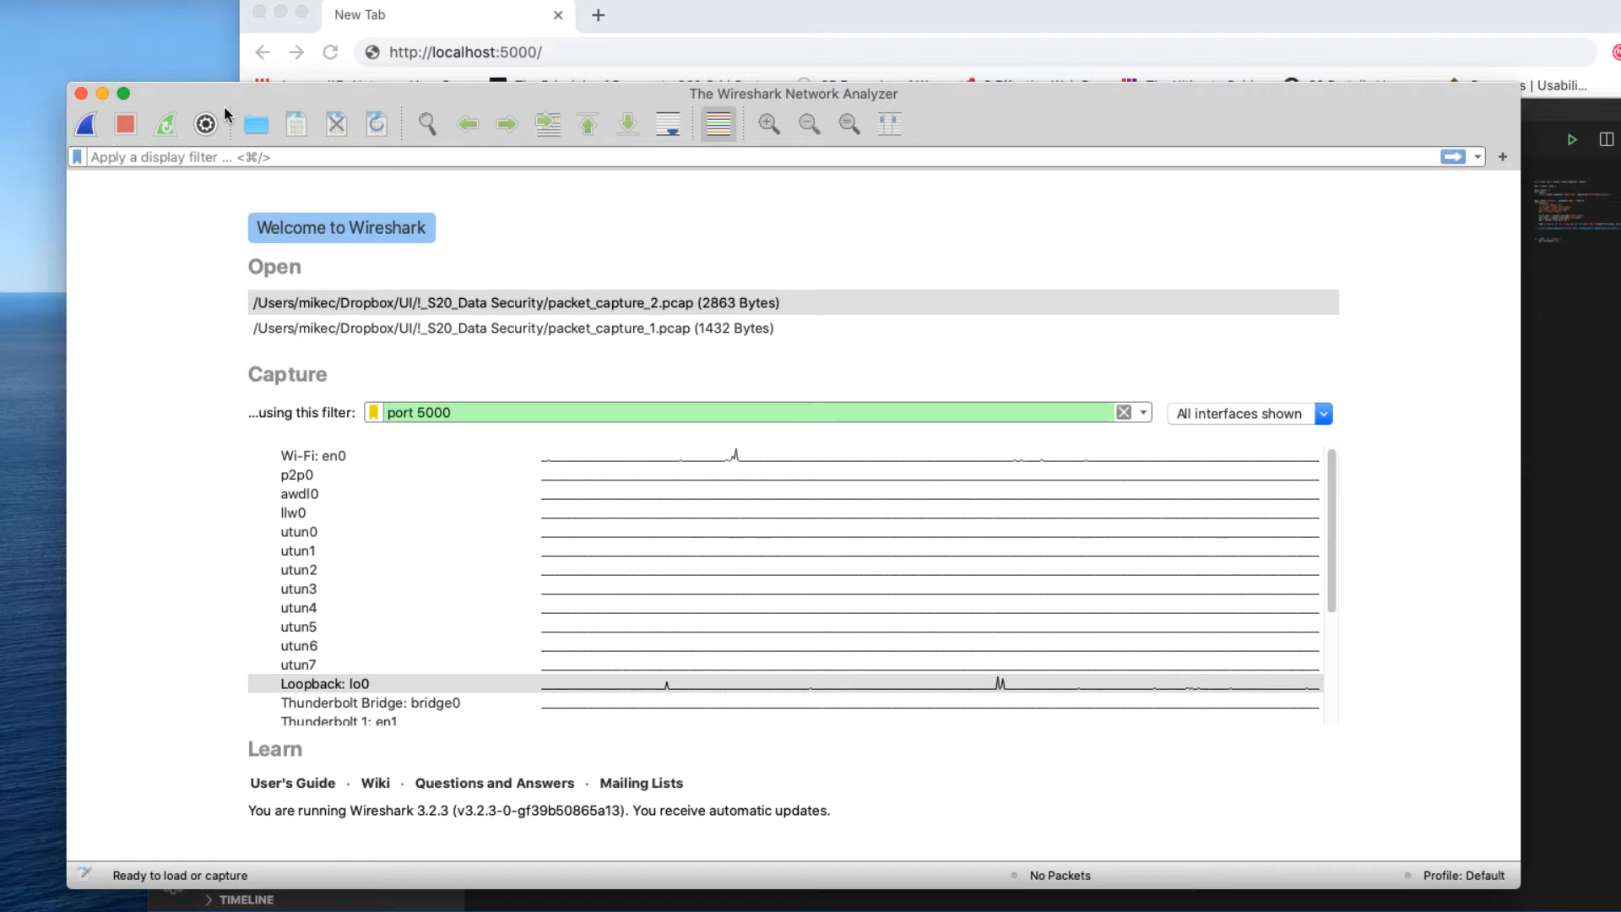
pyautogui.moveTo(384, 439)
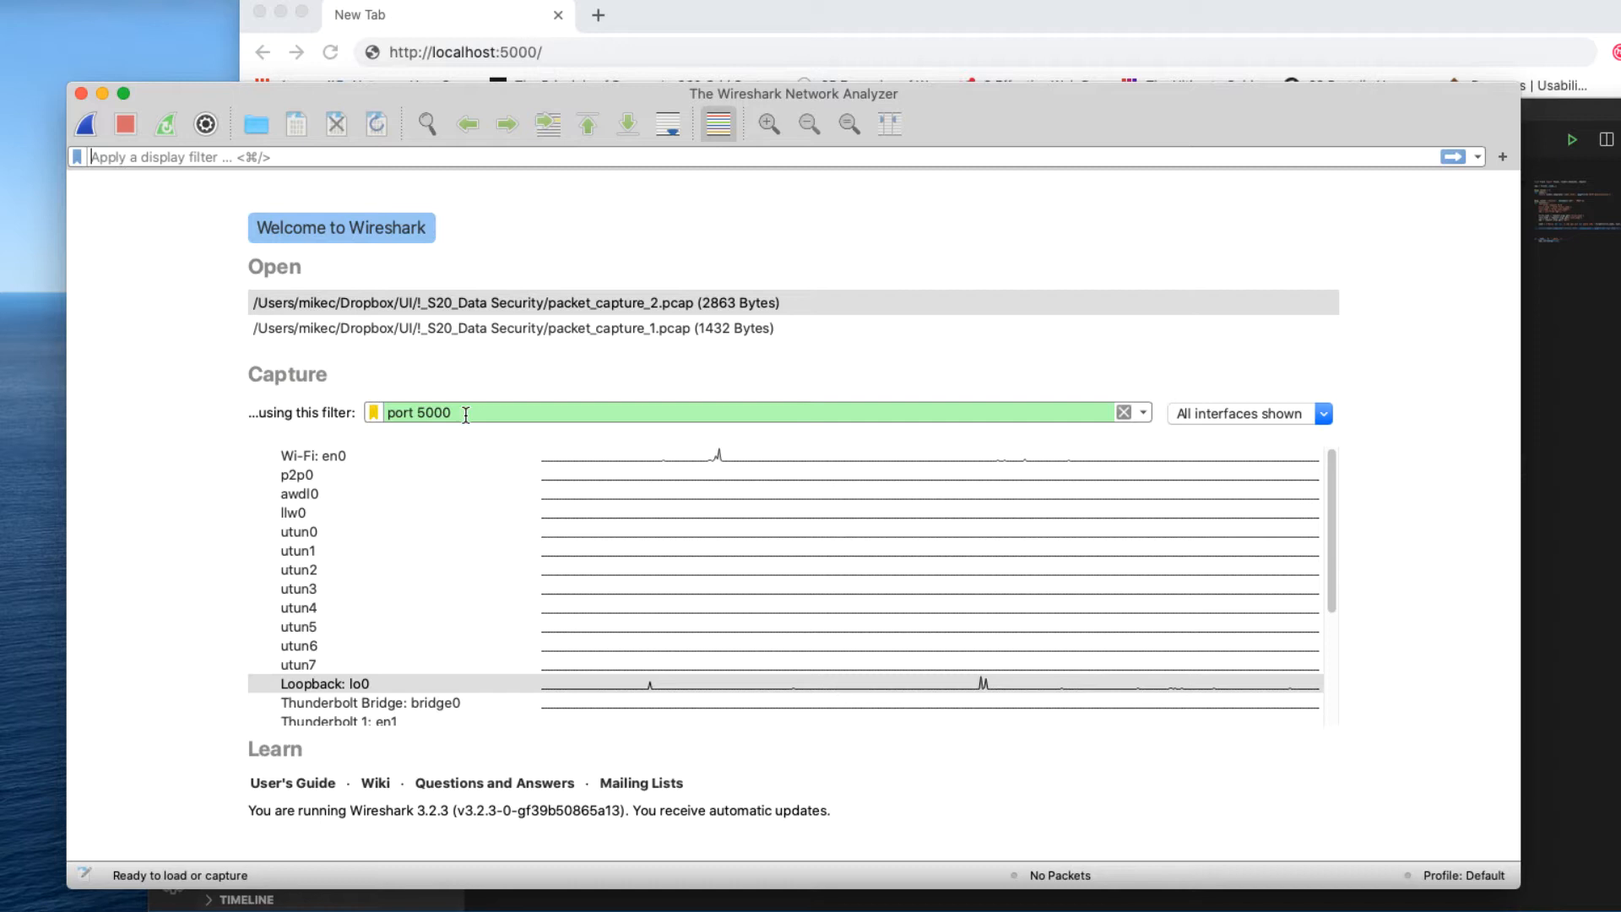
# Begin capturing on Loopback lo0 with the 'port 5000' capture filter
pyautogui.click(324, 684)
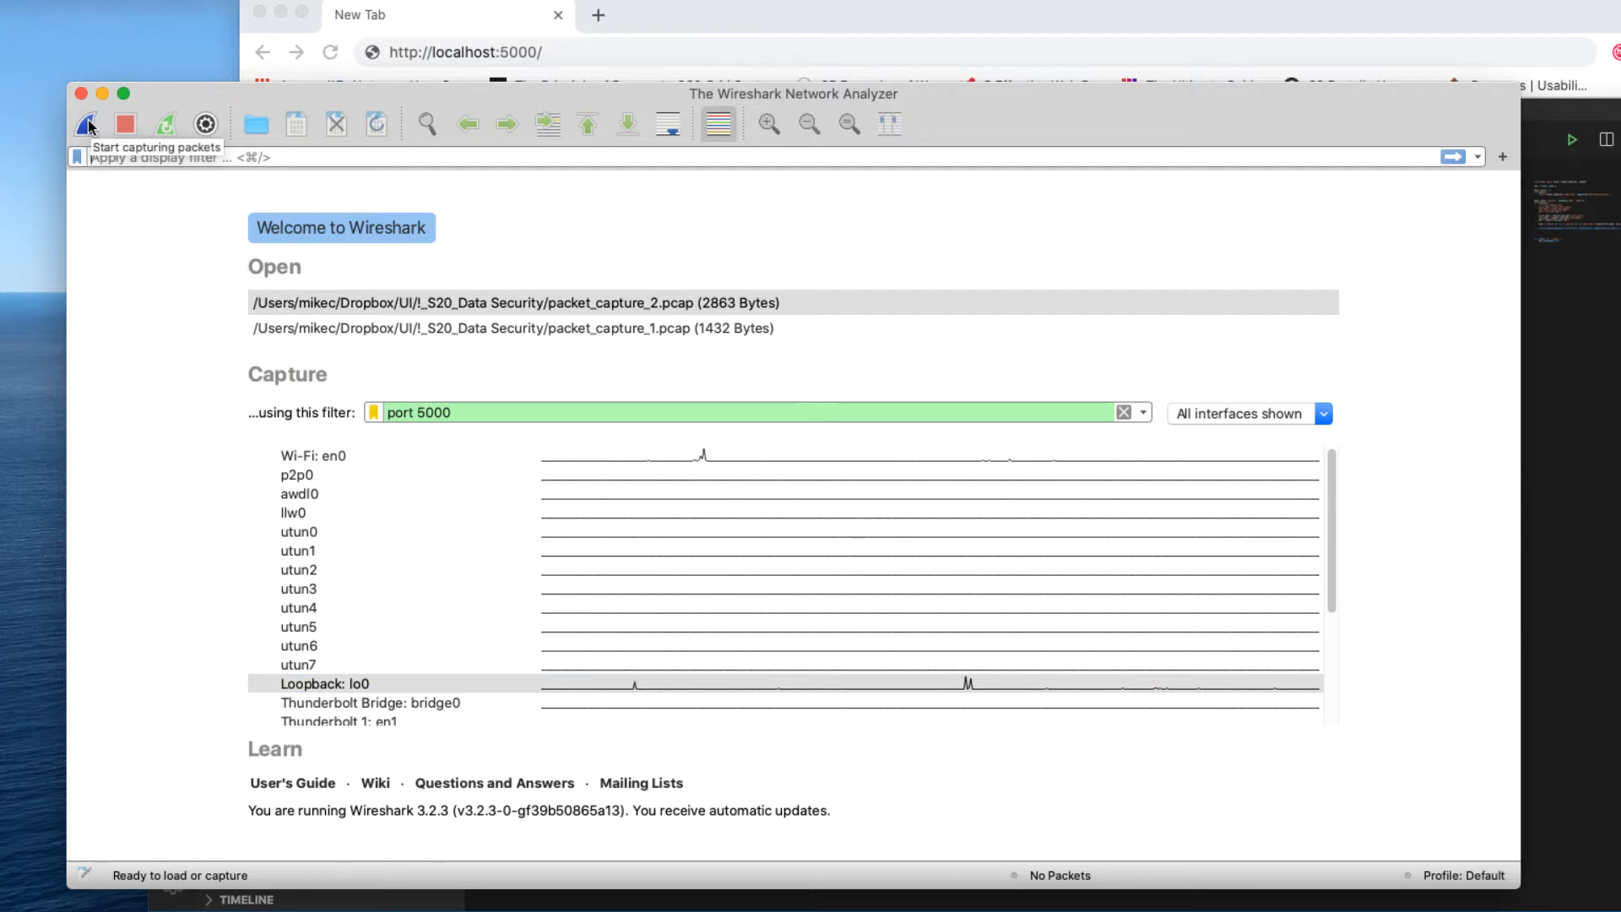
pyautogui.click(86, 123)
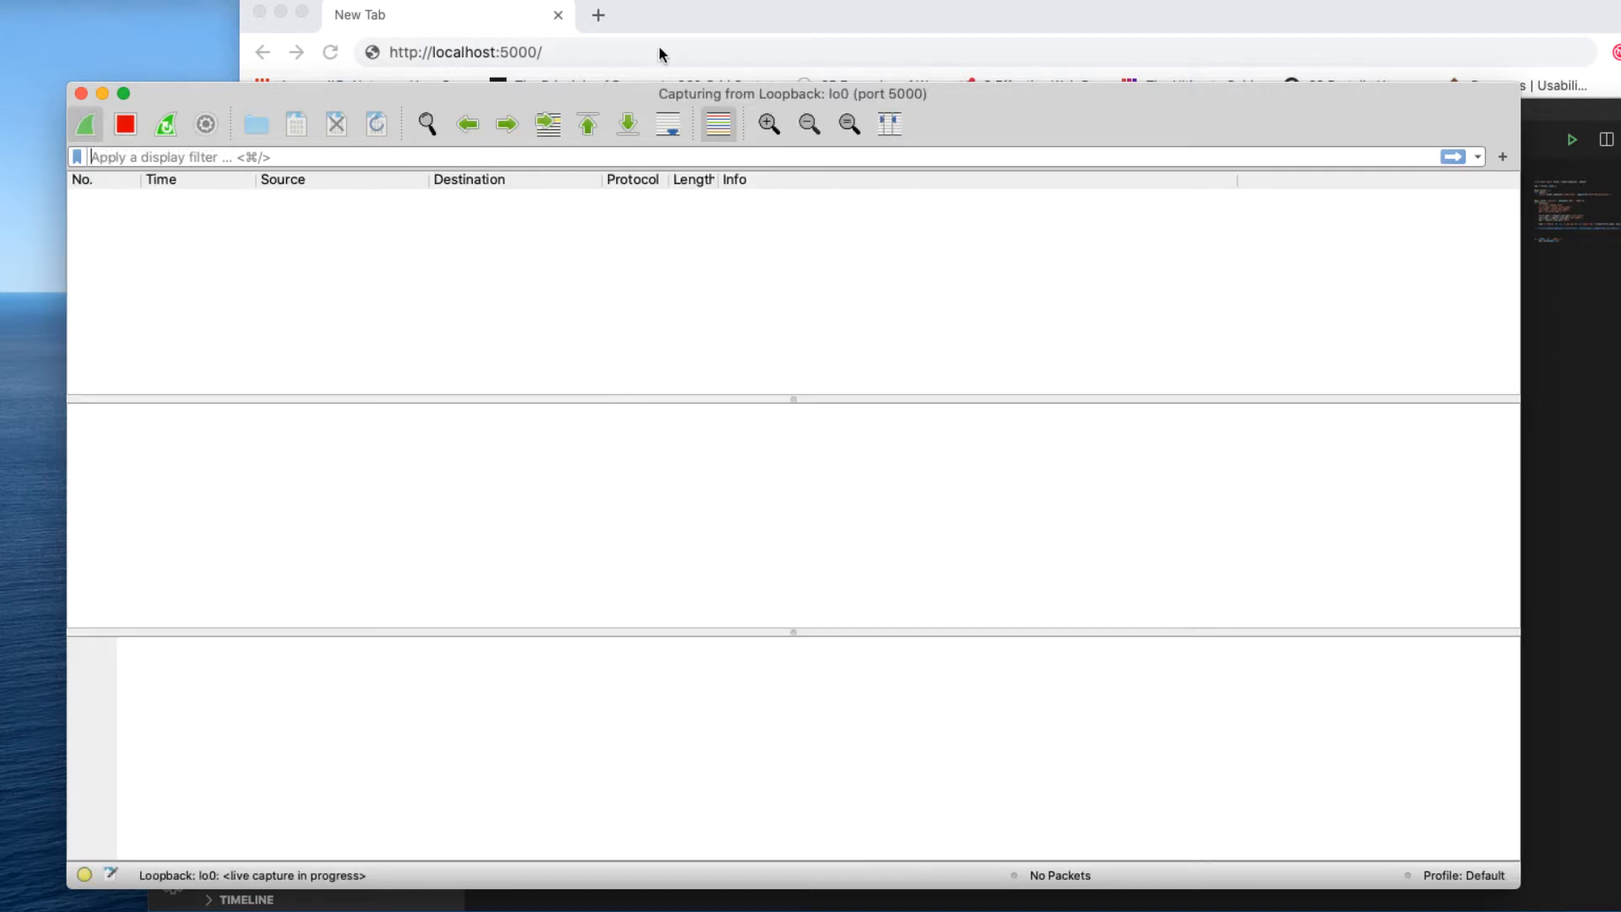
# Reload the localhost site in Chrome and locate the captured GET / HTTP/1.1 packet
pyautogui.click(660, 53)
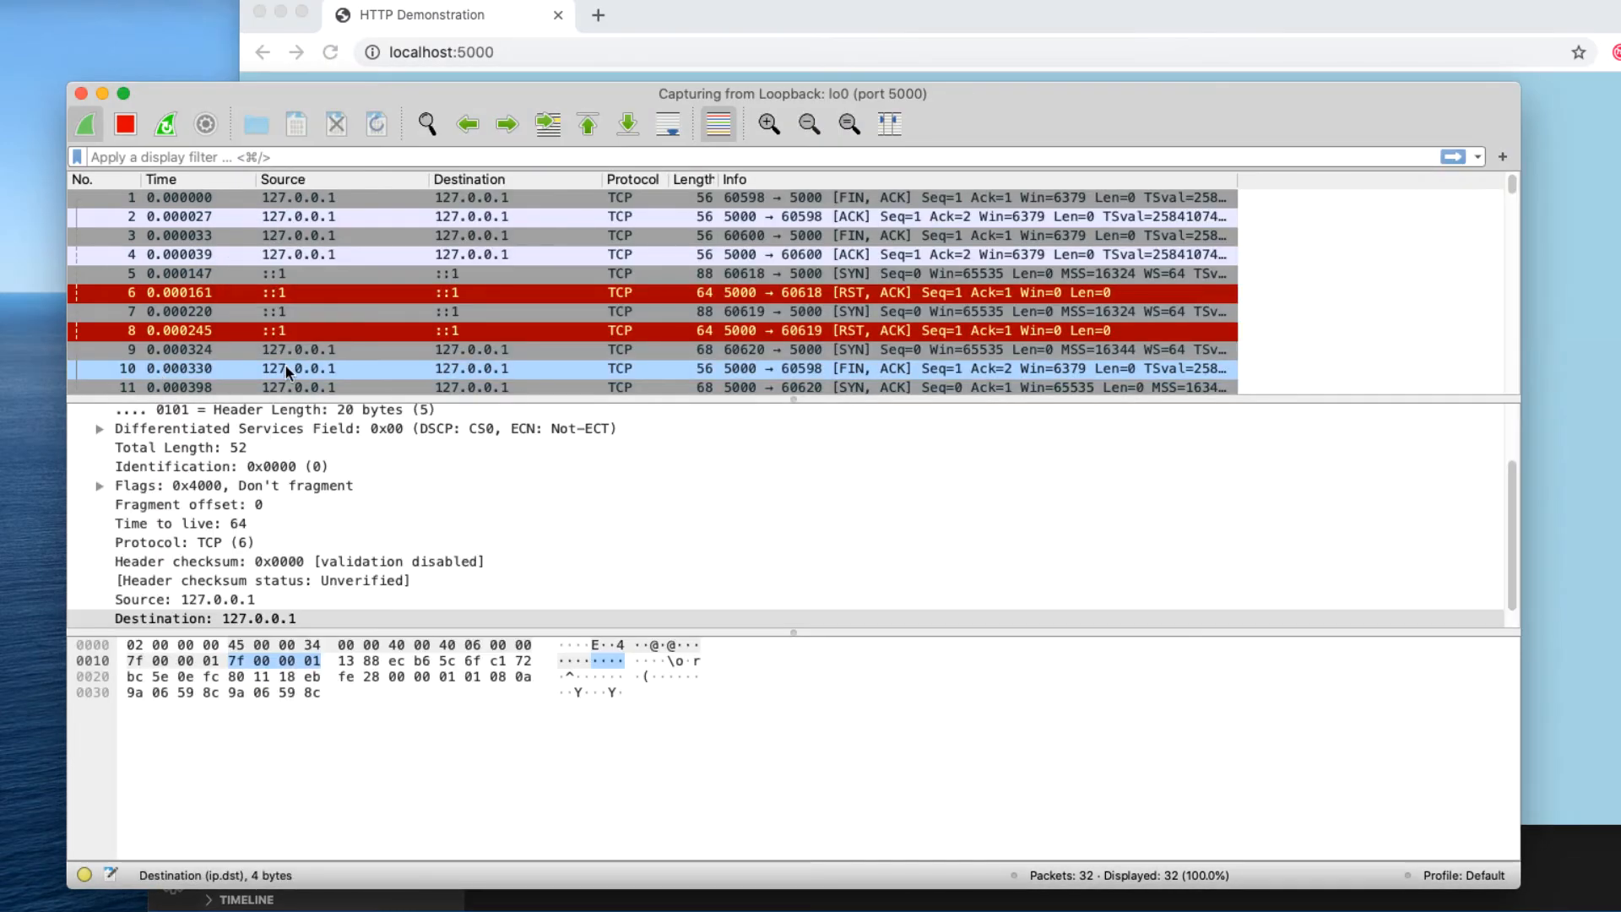
pyautogui.scroll(-3)
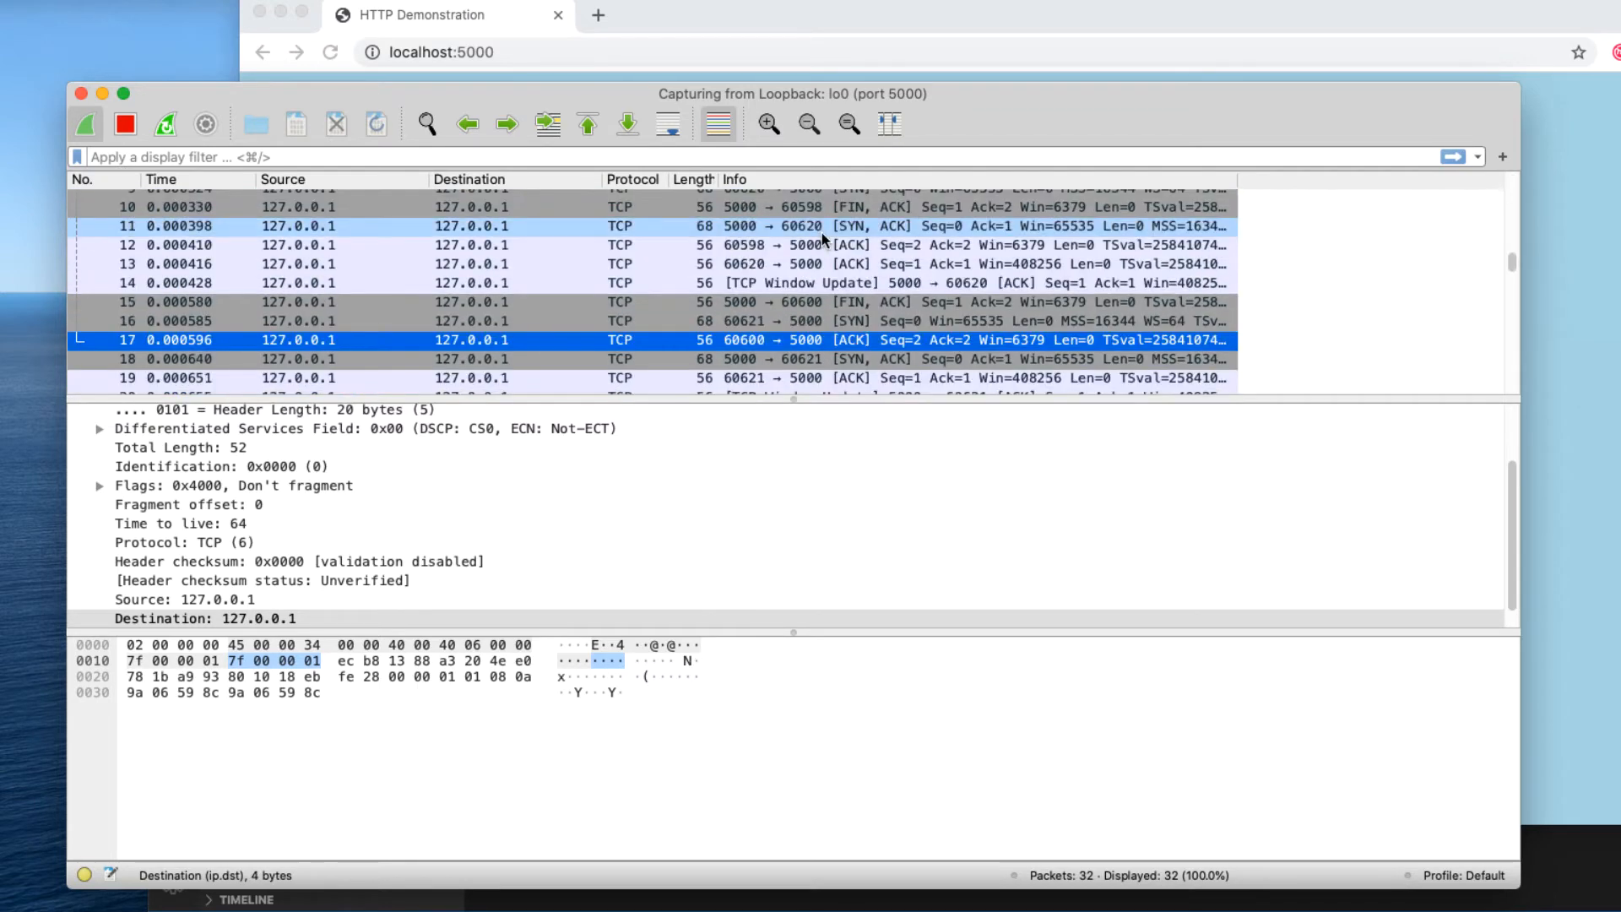
pyautogui.scroll(-3)
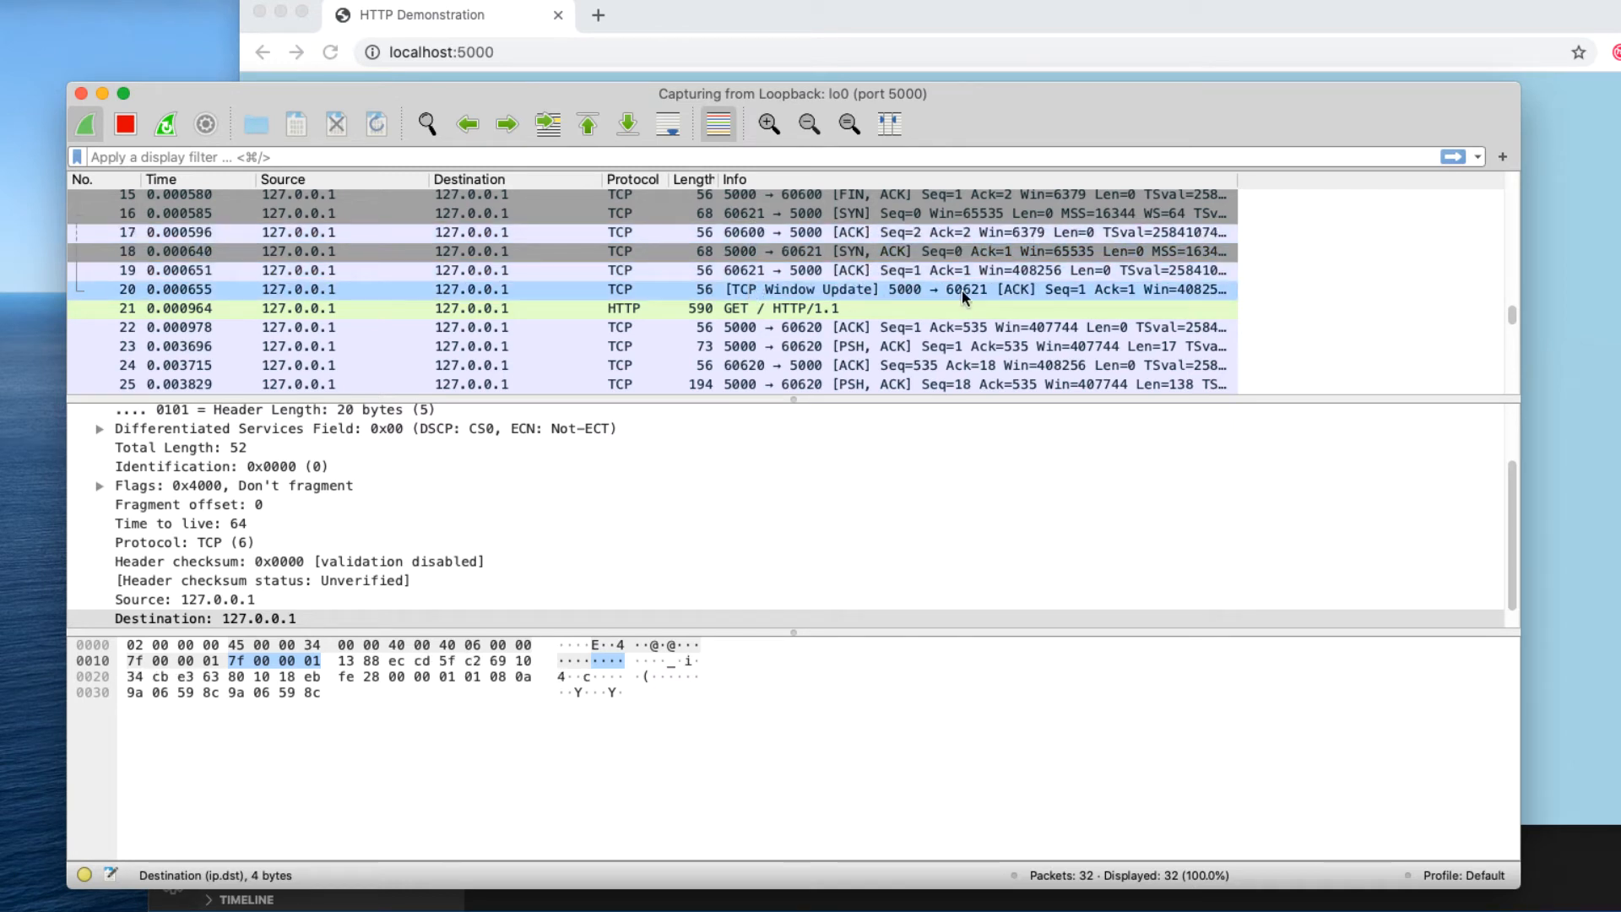
pyautogui.moveTo(766, 301)
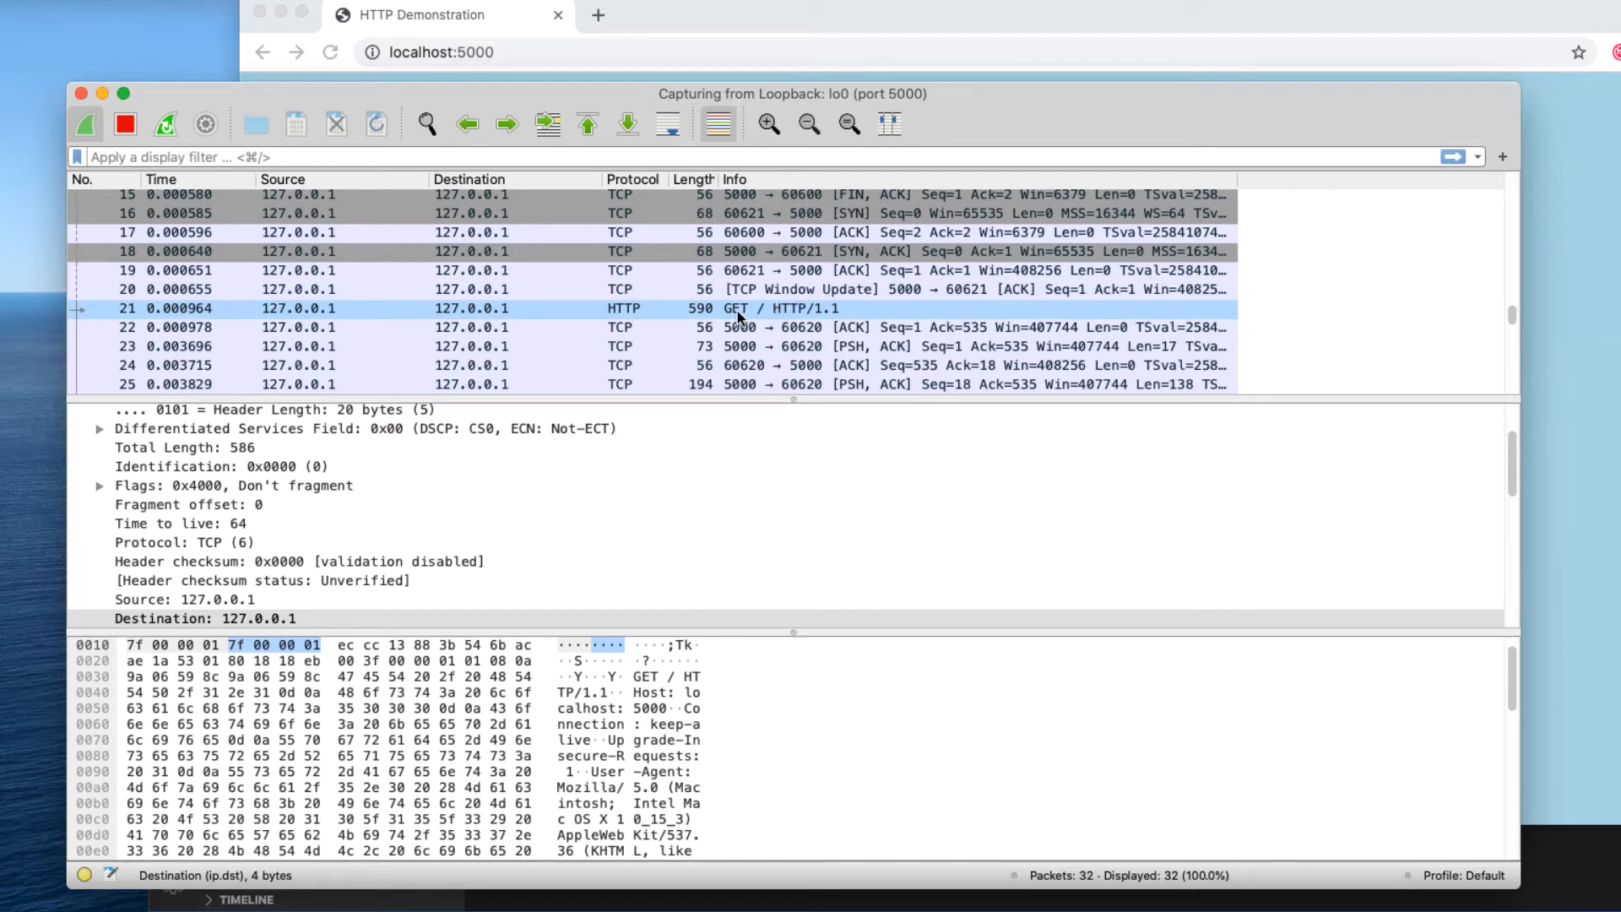
# Review the GET / HTTP/1.1 packet's IP flags and collapse its HTTP details
pyautogui.click(238, 484)
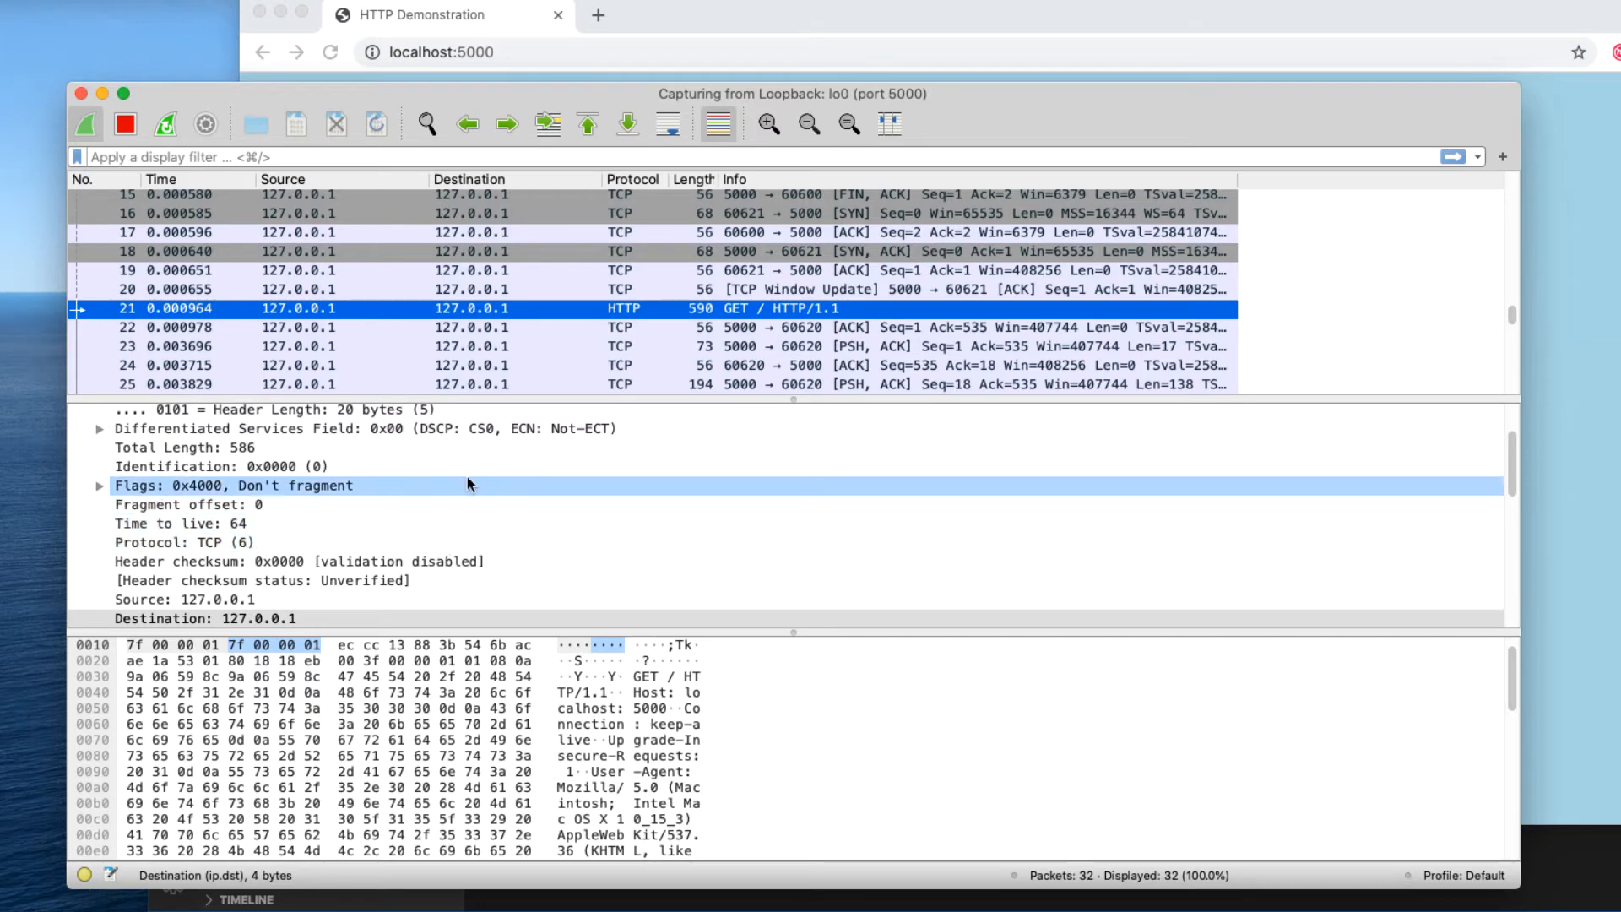
pyautogui.click(79, 449)
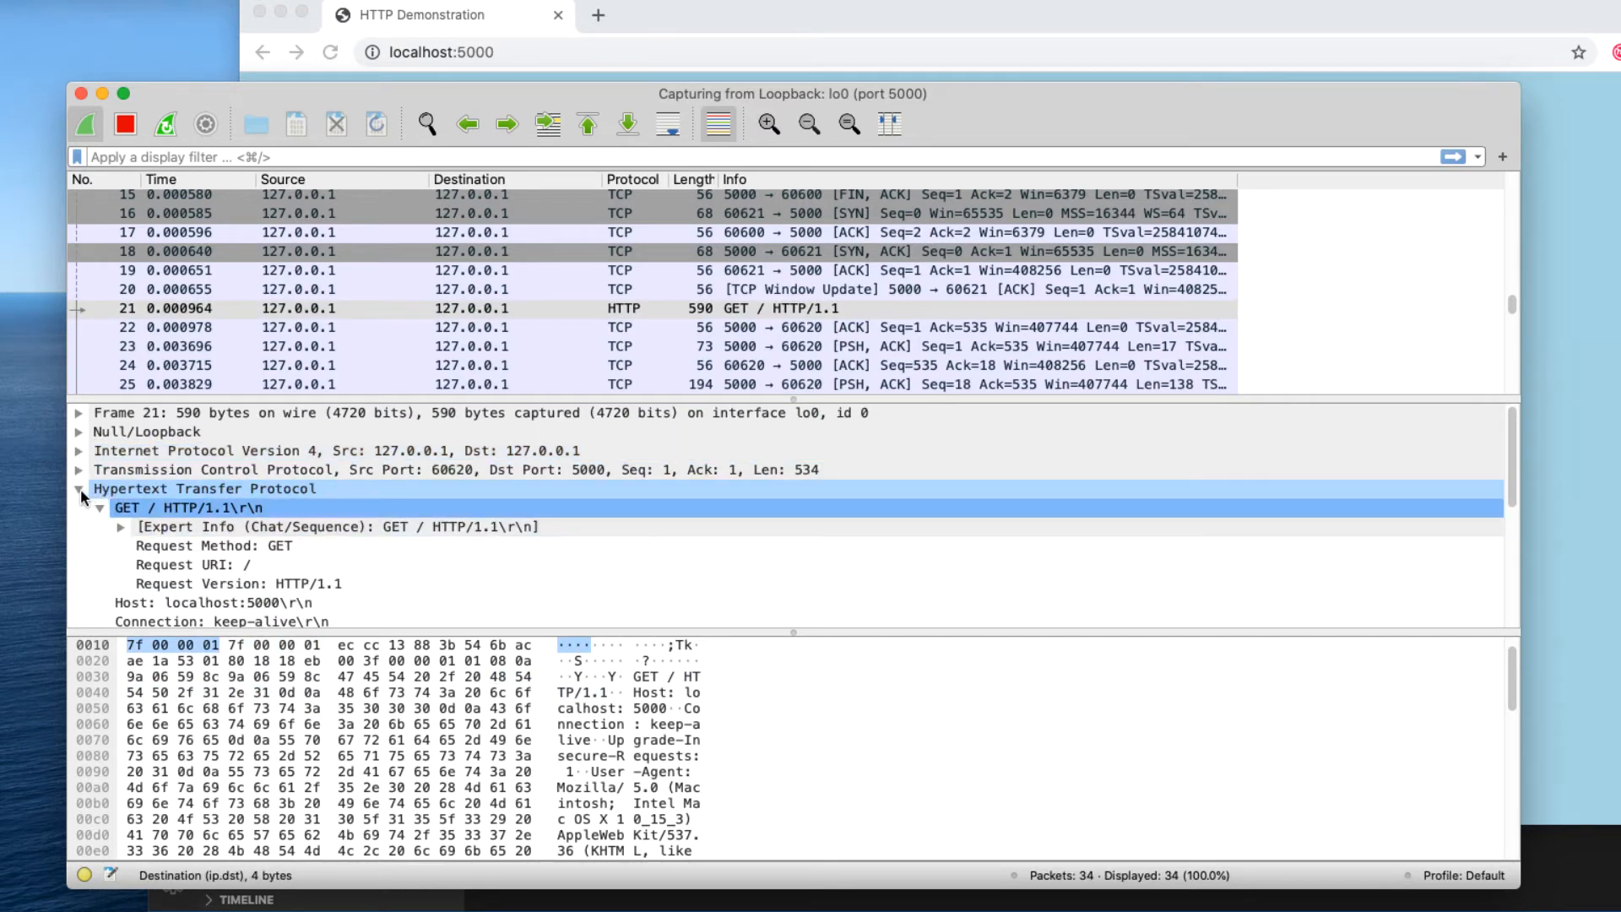
pyautogui.click(80, 488)
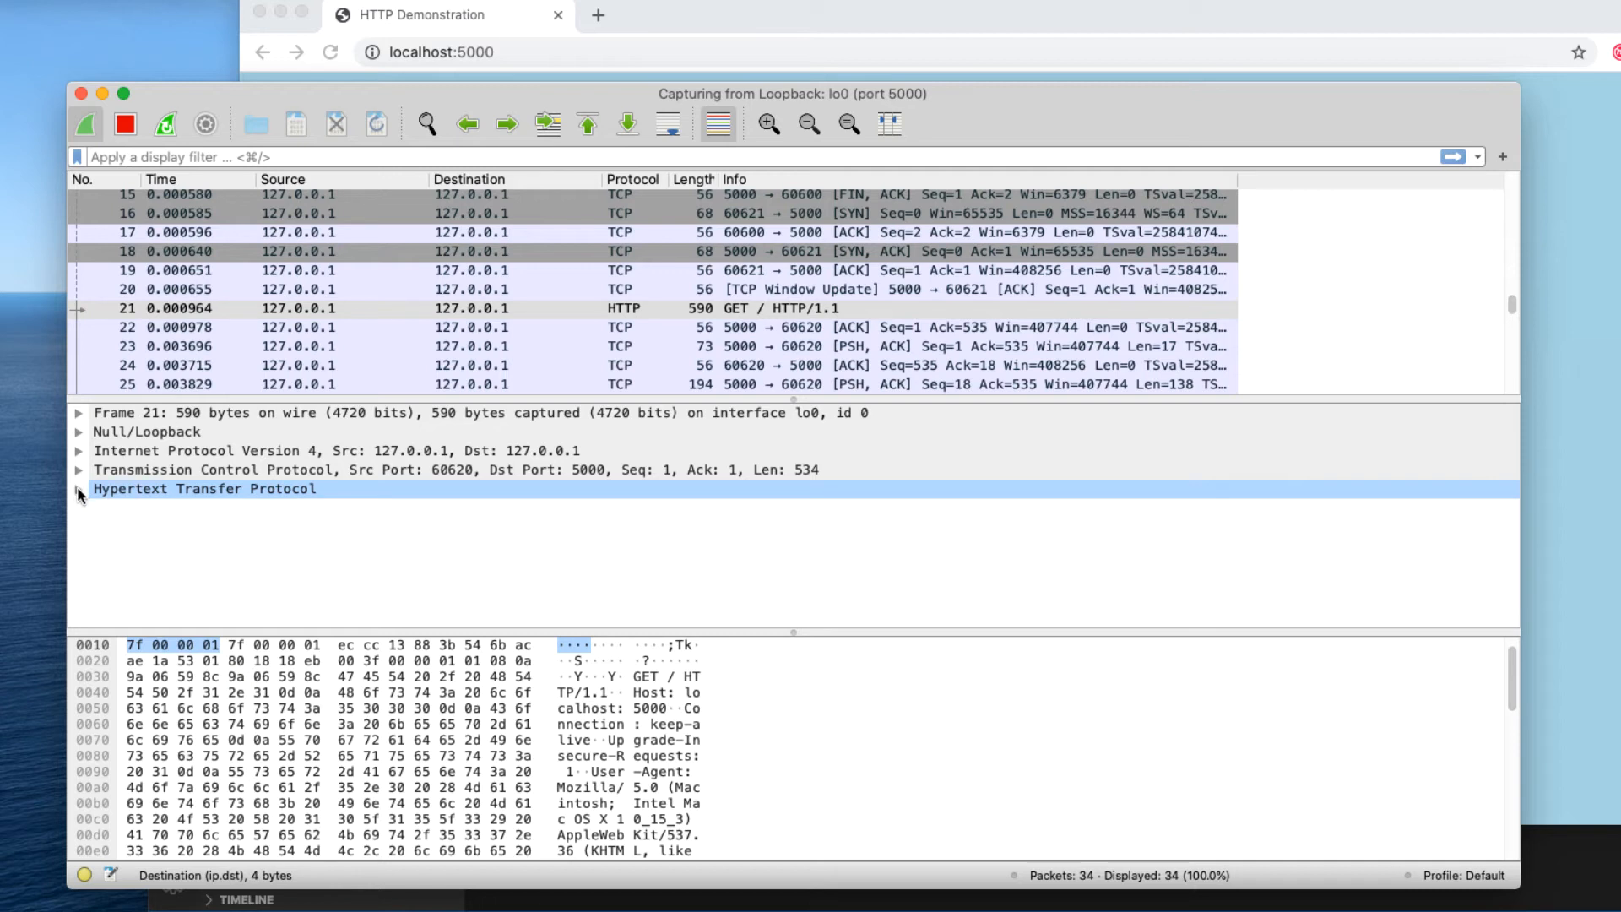
# Examine the HTTP/1.0 200 OK response down to the form HTML submitting to /results via GET
pyautogui.click(80, 488)
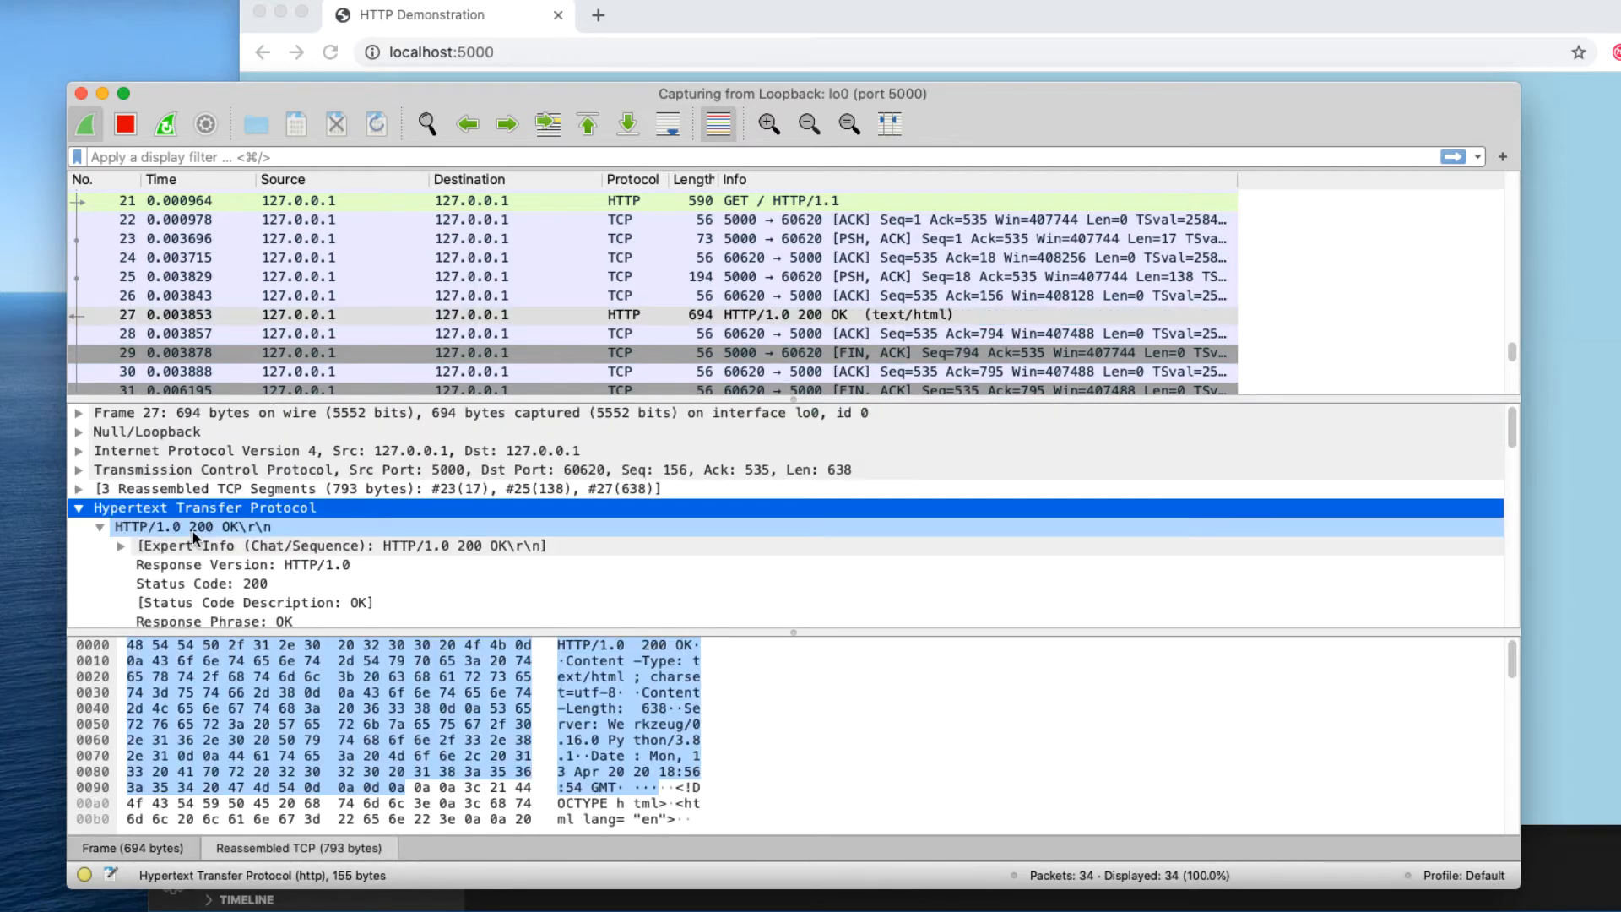
pyautogui.click(191, 527)
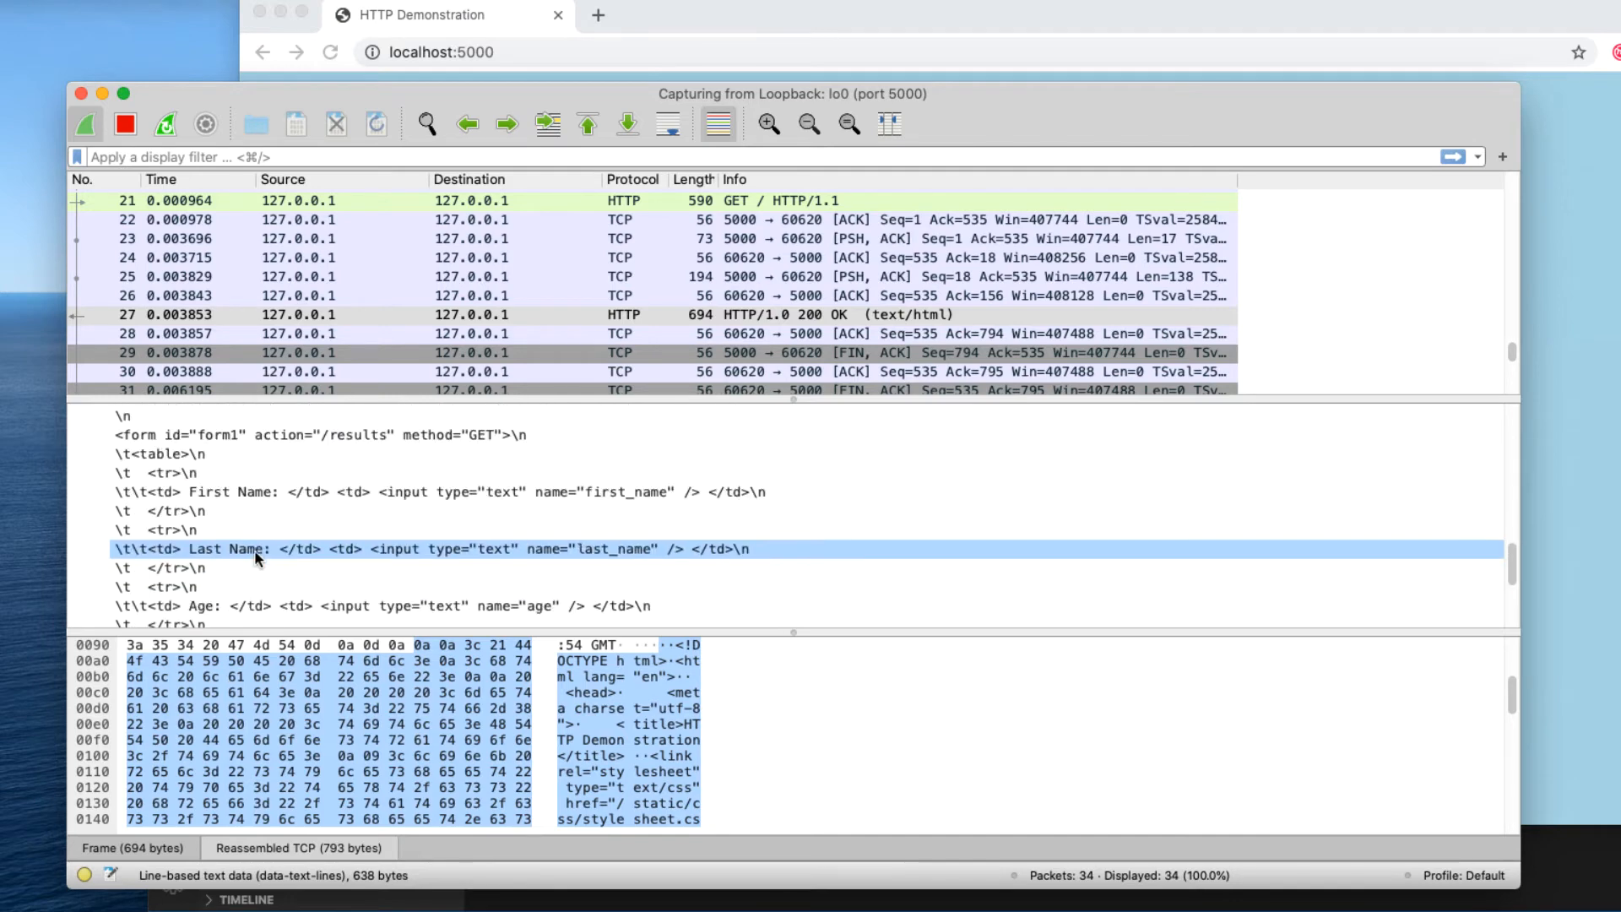
pyautogui.scroll(-3)
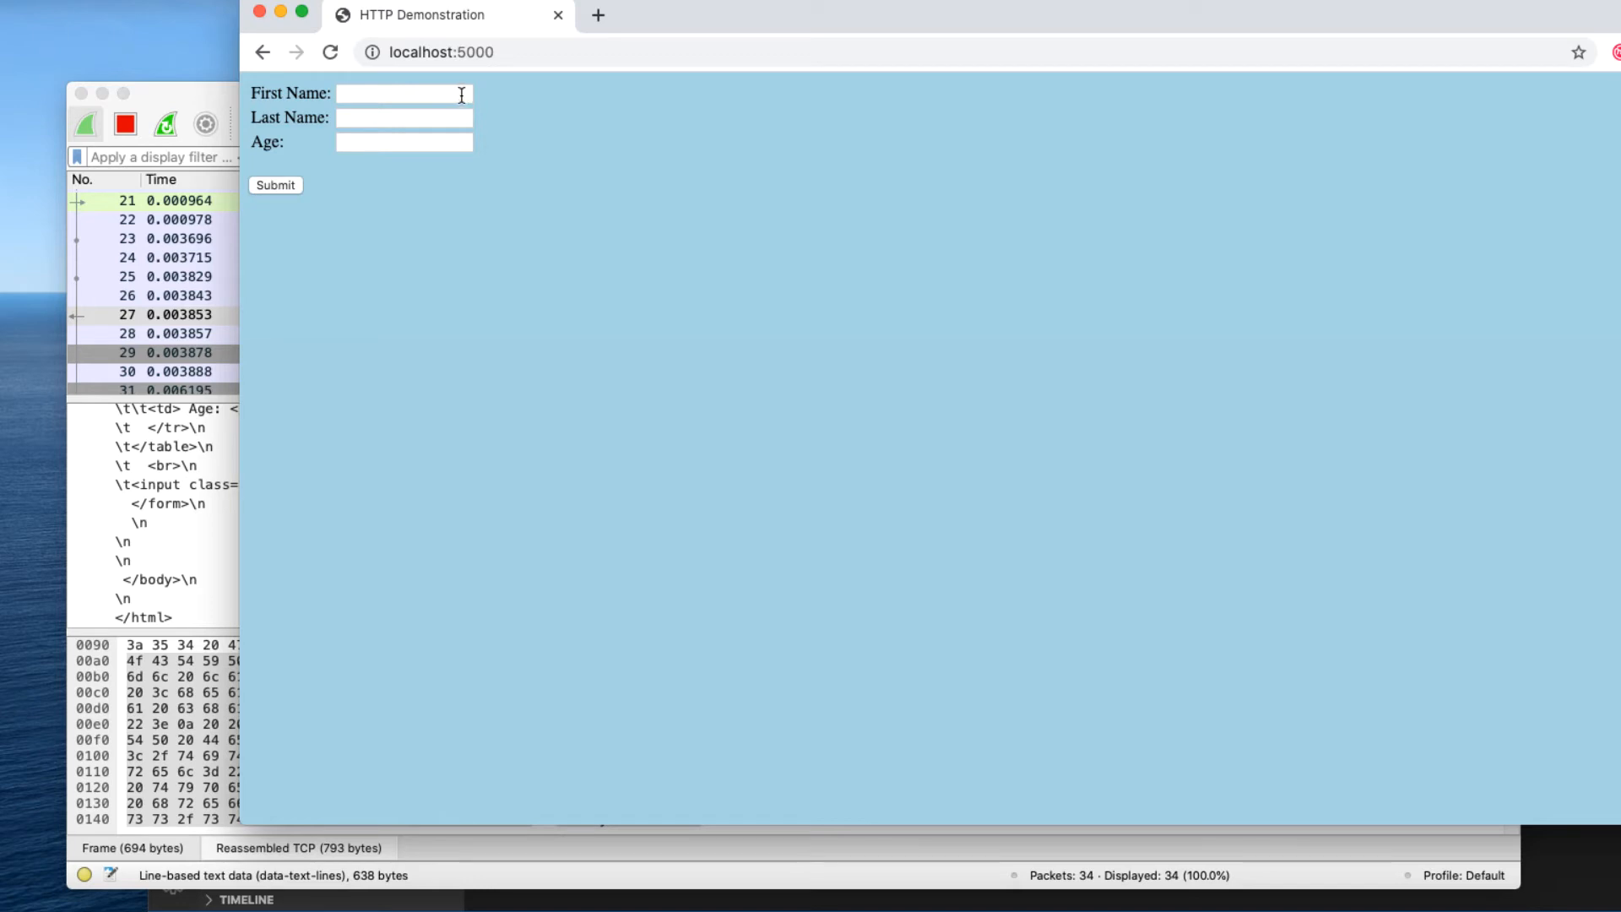
# Fill the form with mike, colbert and 47 and submit it to the greeting page
pyautogui.click(403, 93)
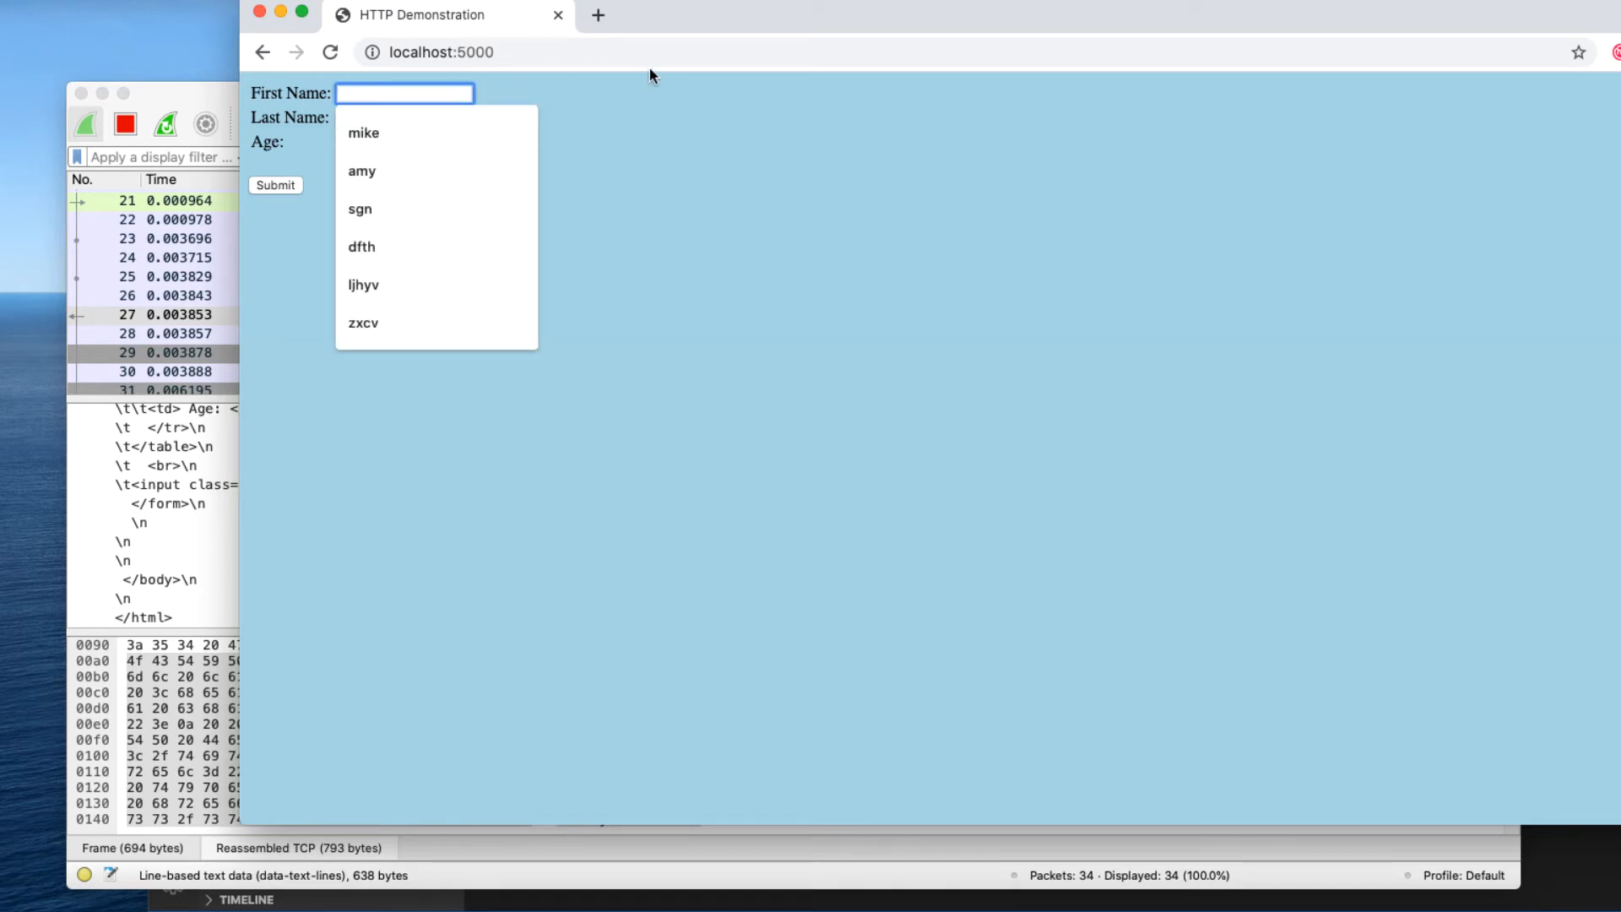
pyautogui.click(363, 132)
pyautogui.write('47')
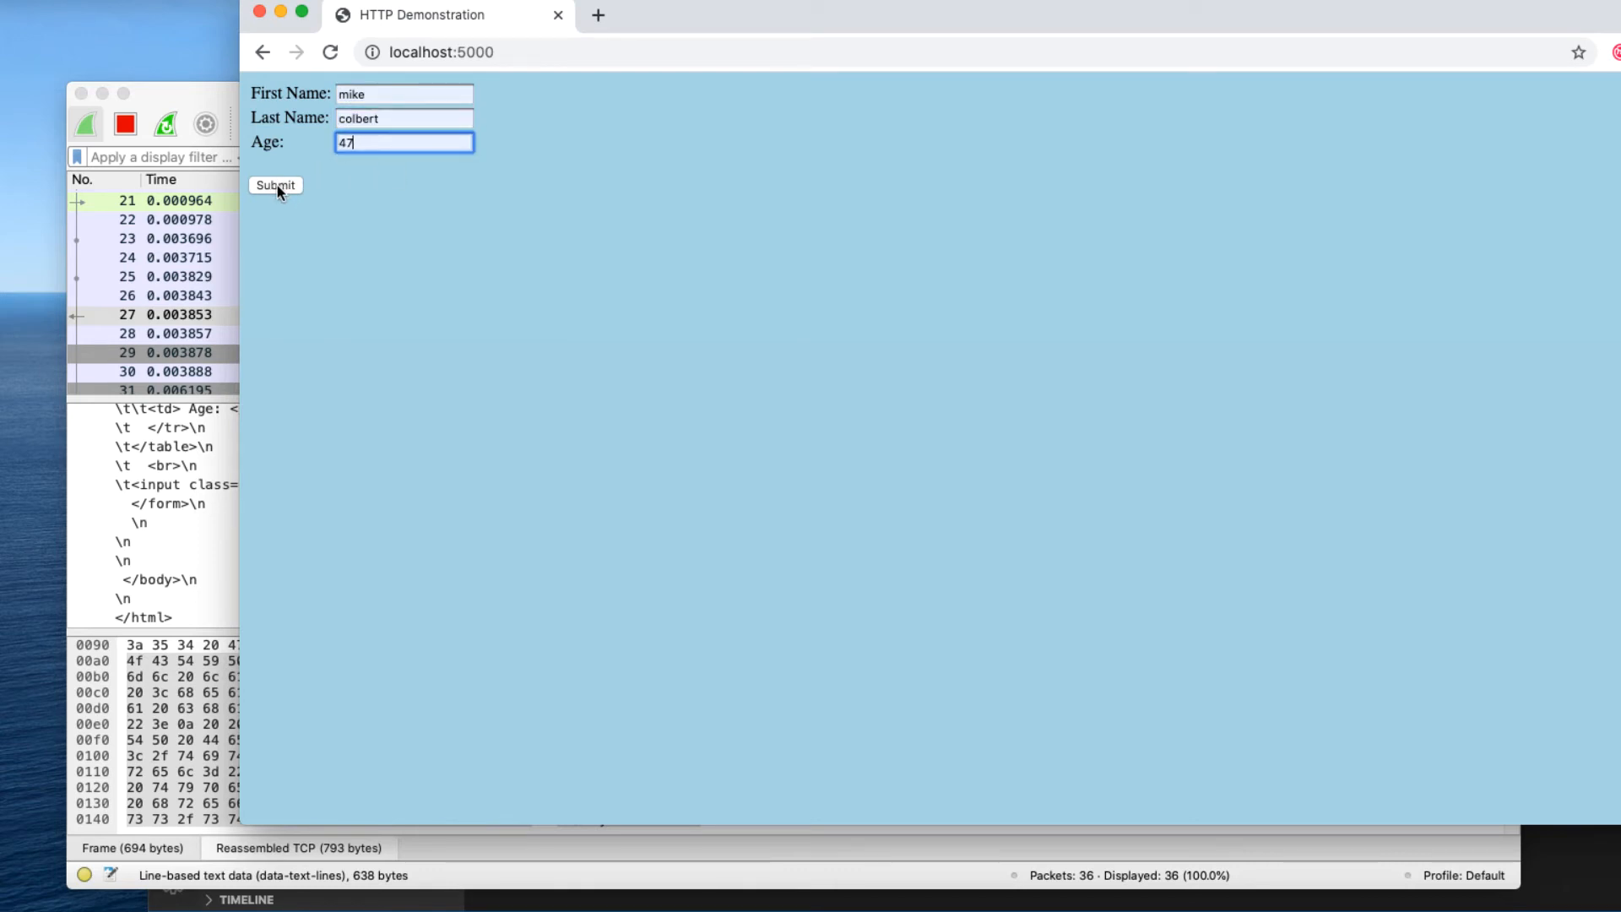
pyautogui.click(275, 186)
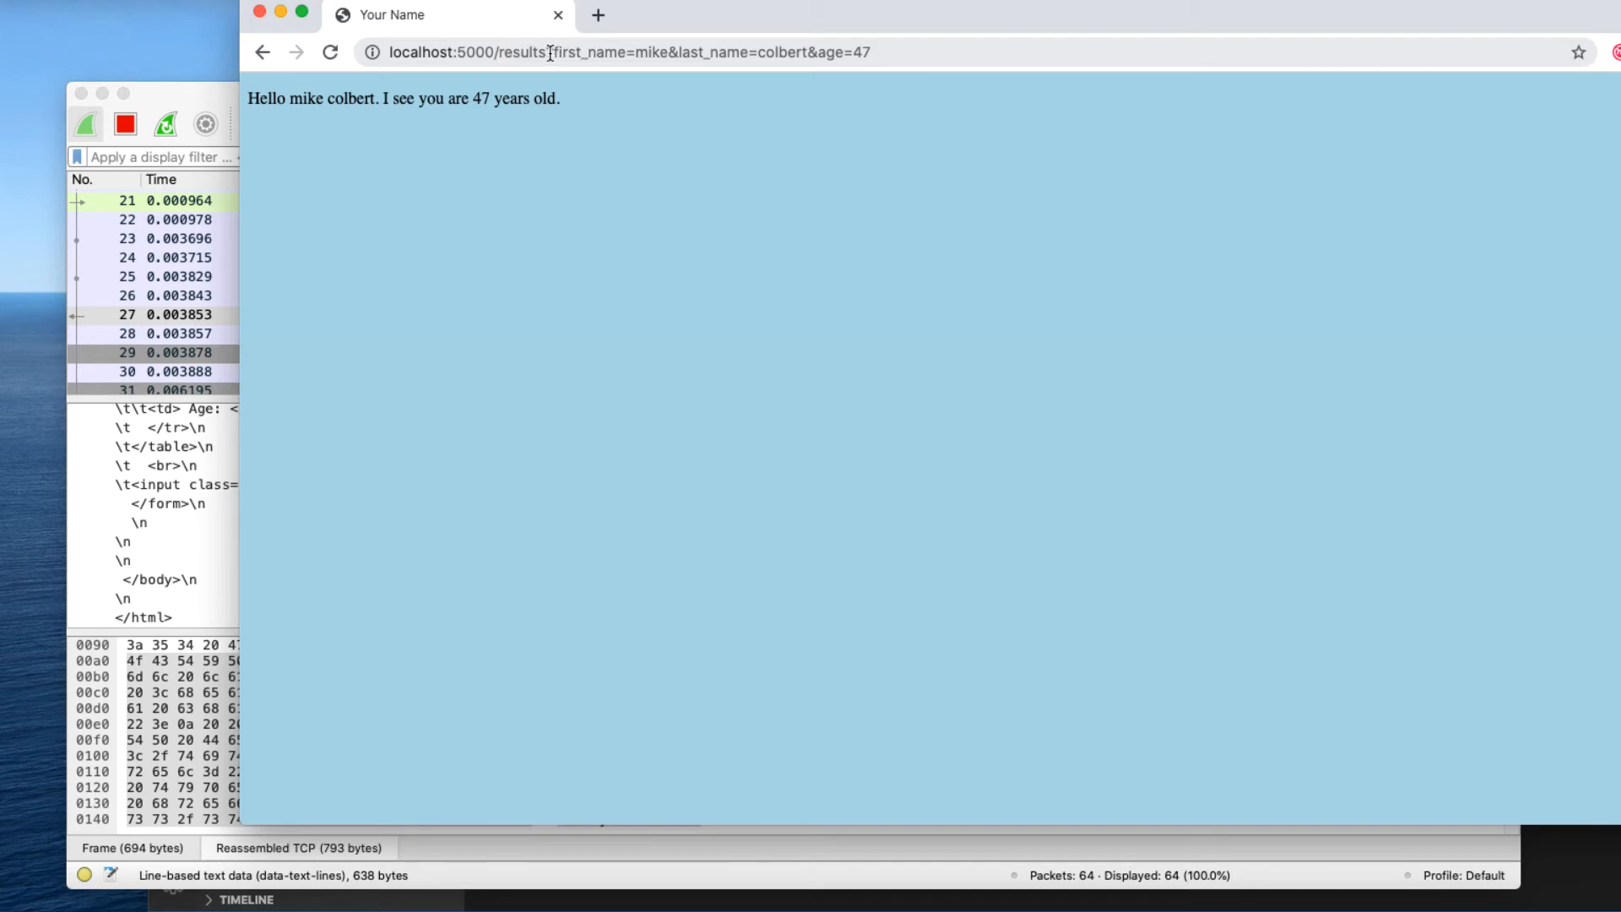
pyautogui.click(559, 53)
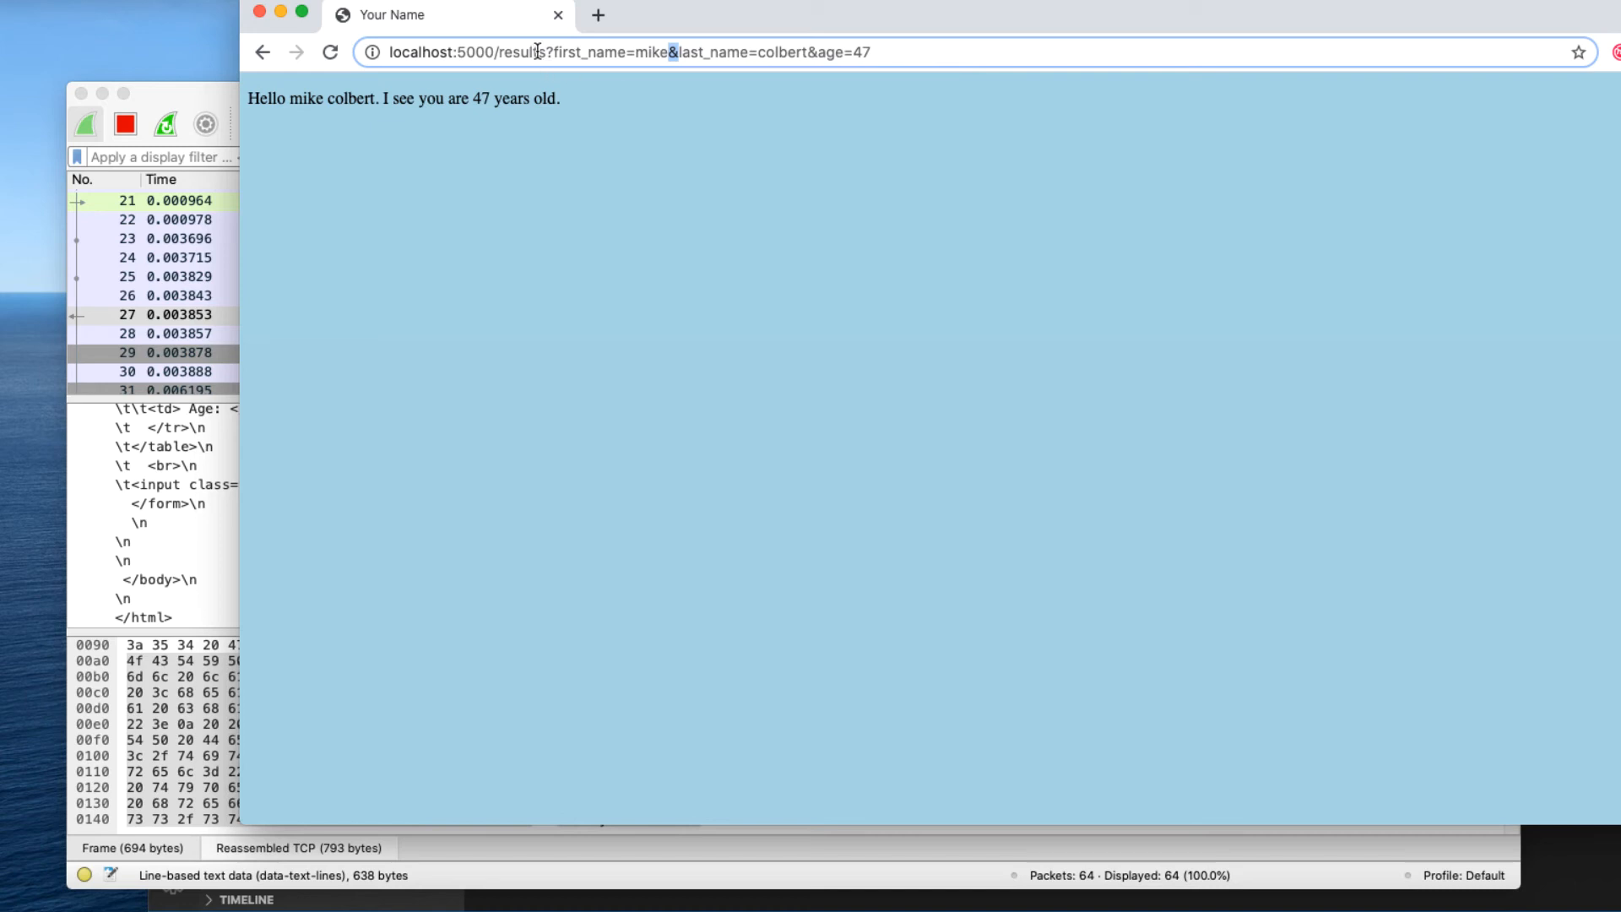
pyautogui.moveTo(883, 52)
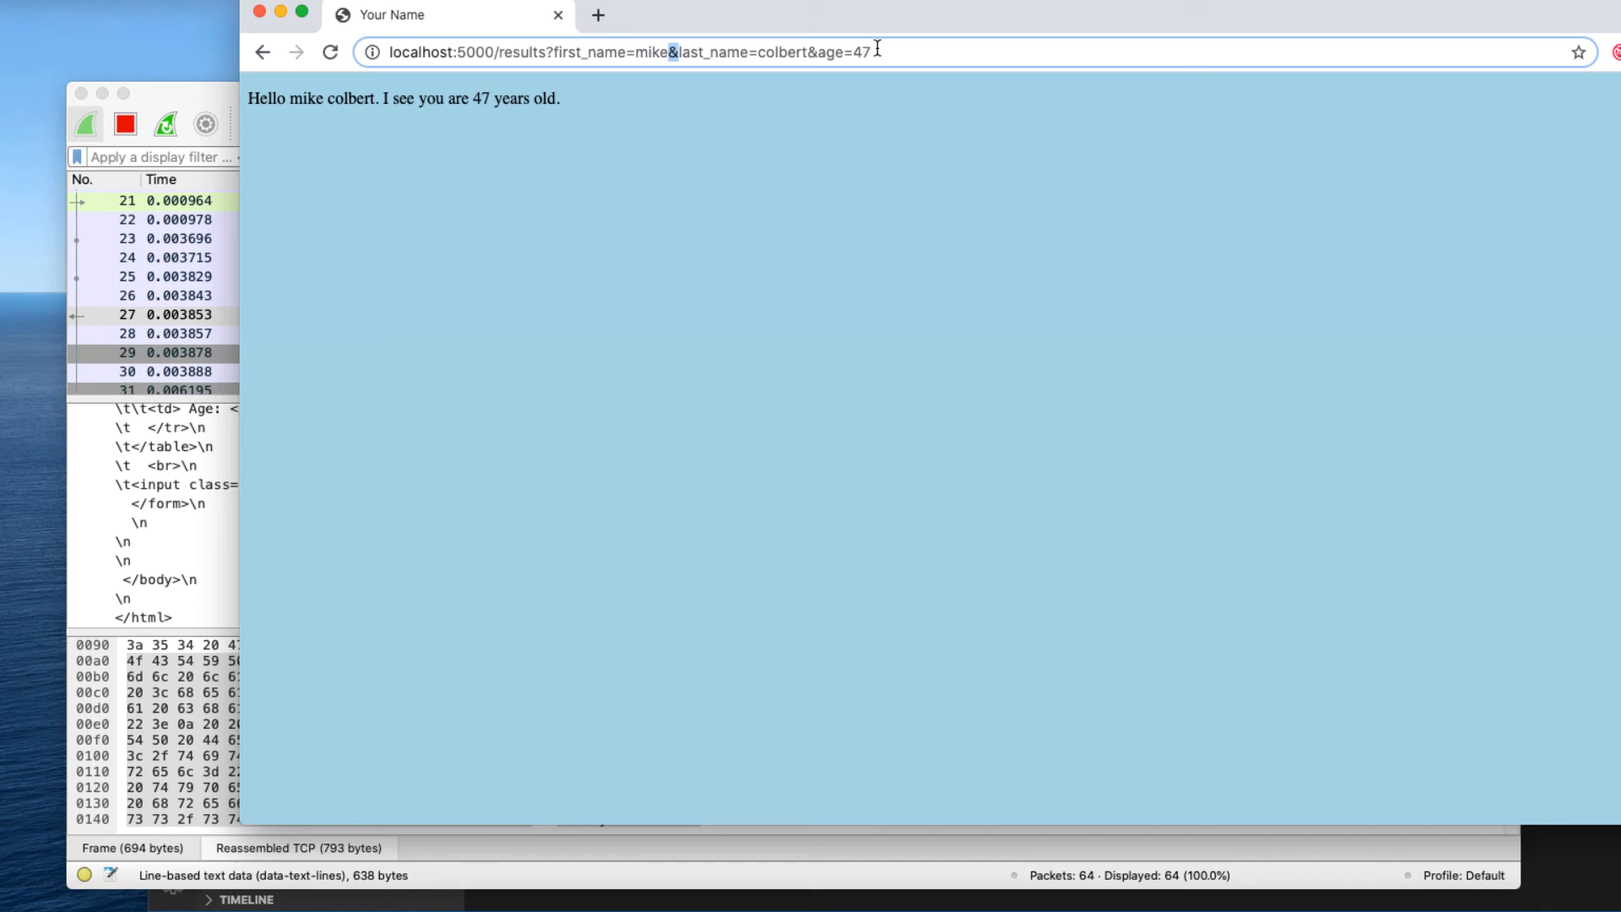
pyautogui.moveTo(933, 54)
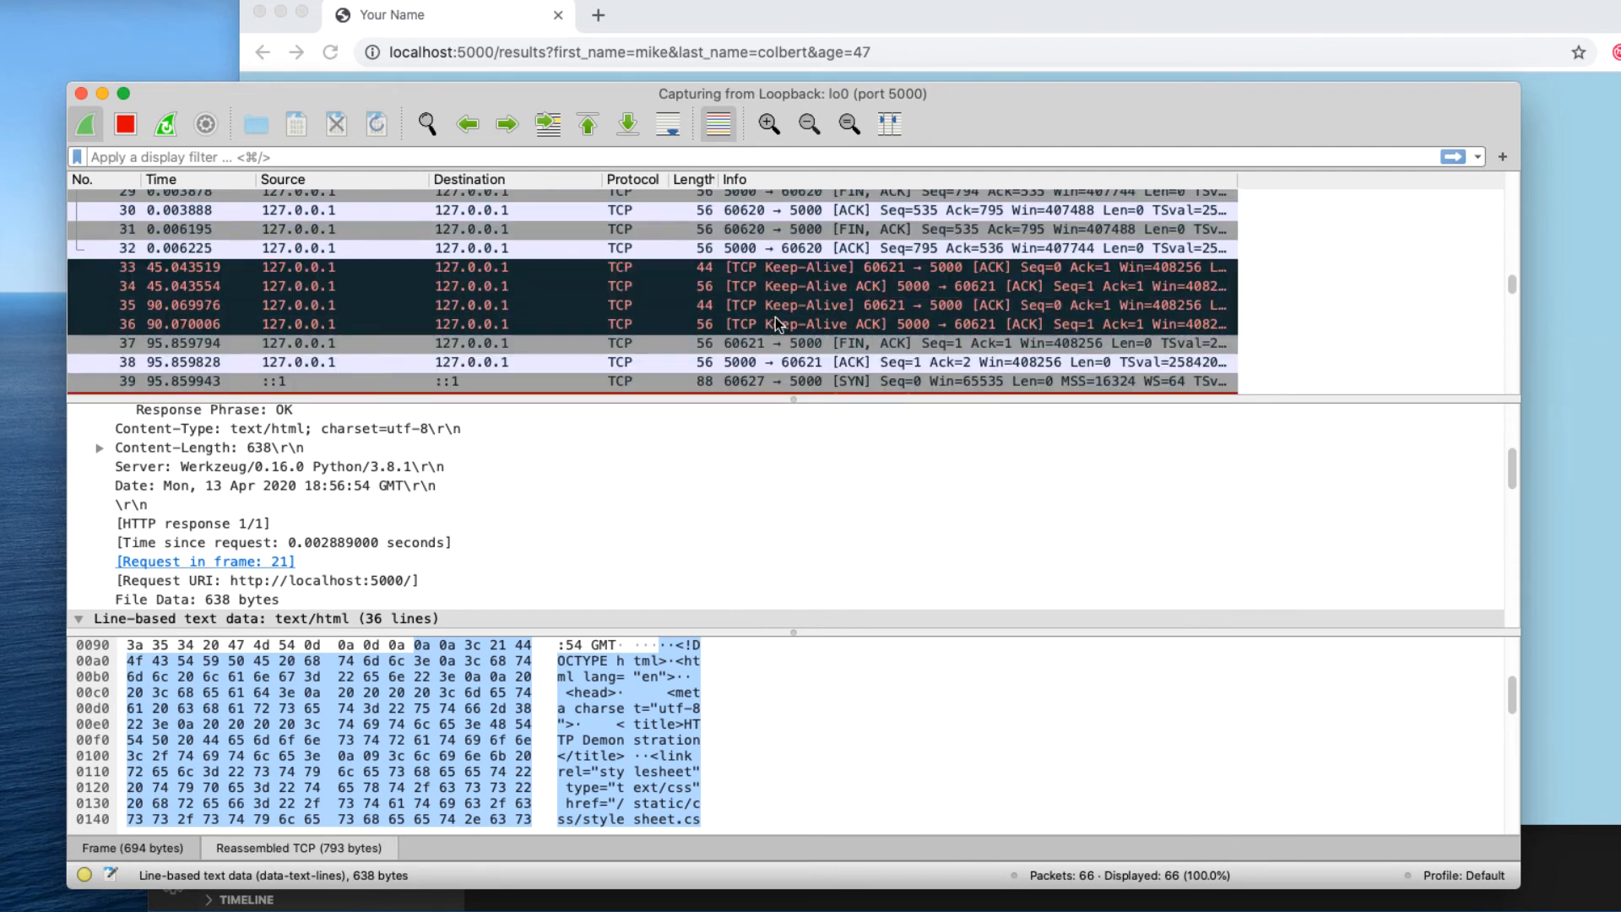
pyautogui.scroll(-3)
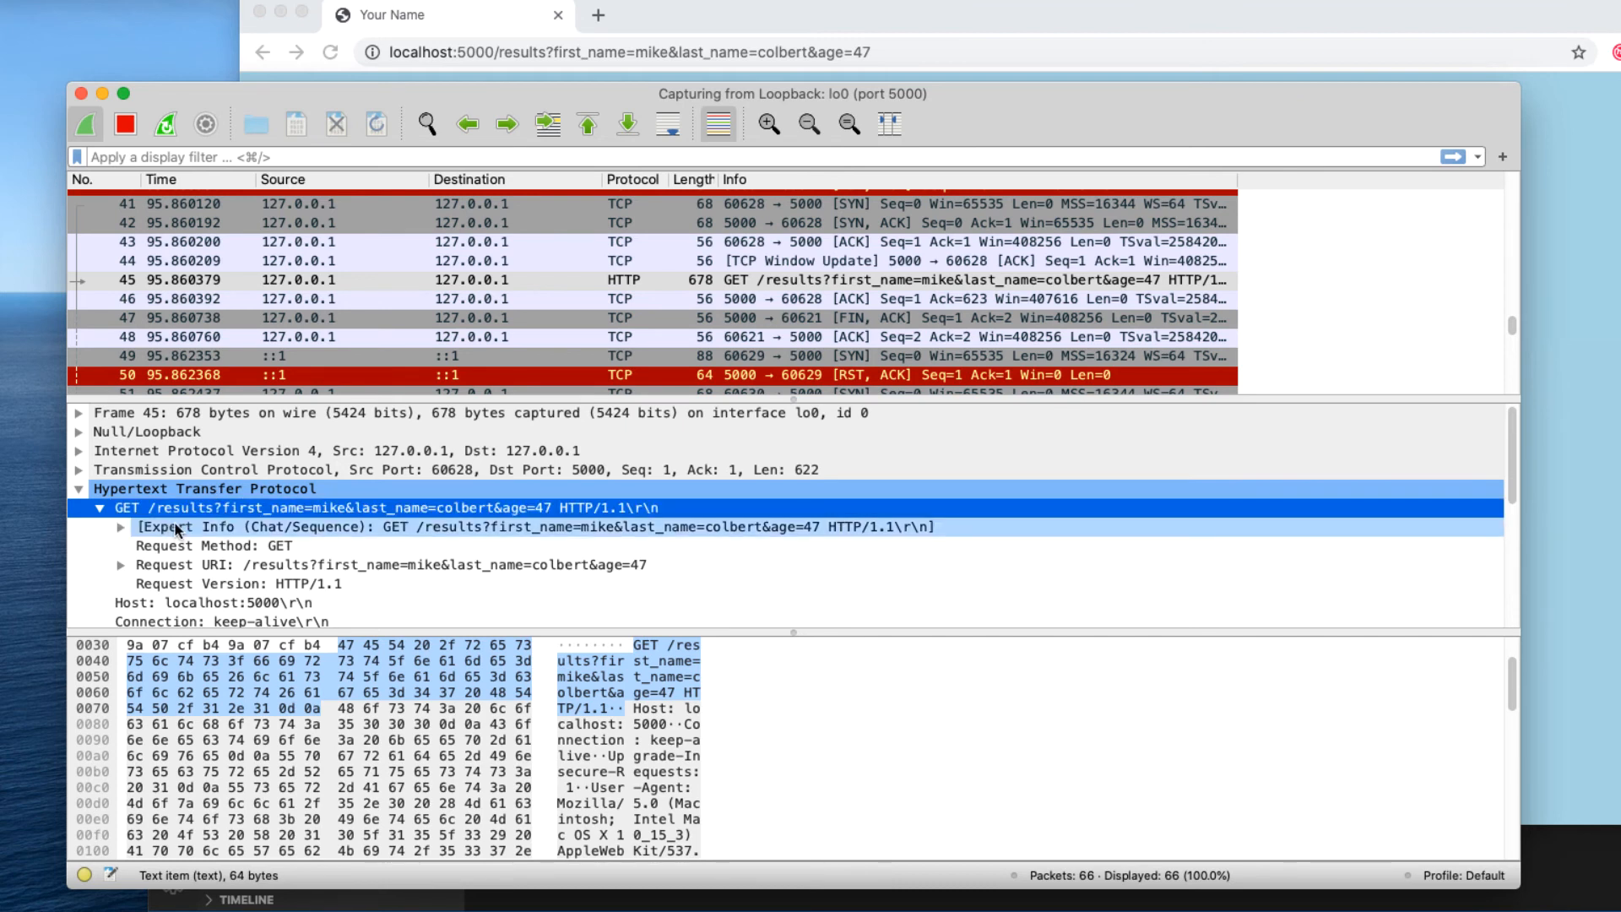
pyautogui.click(101, 508)
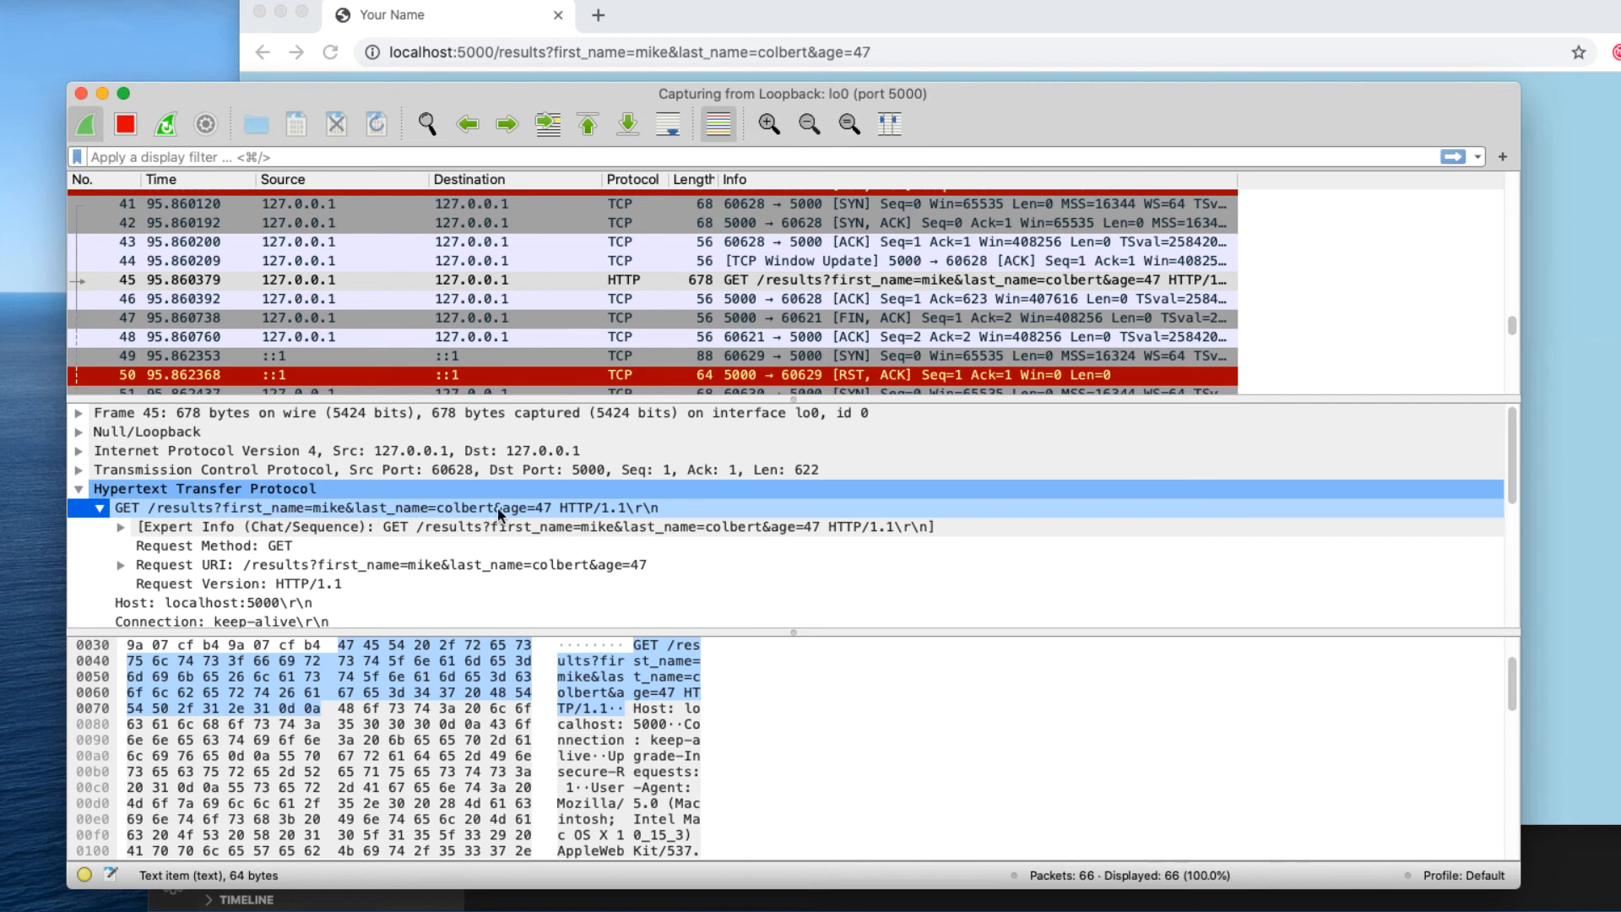
pyautogui.moveTo(550, 516)
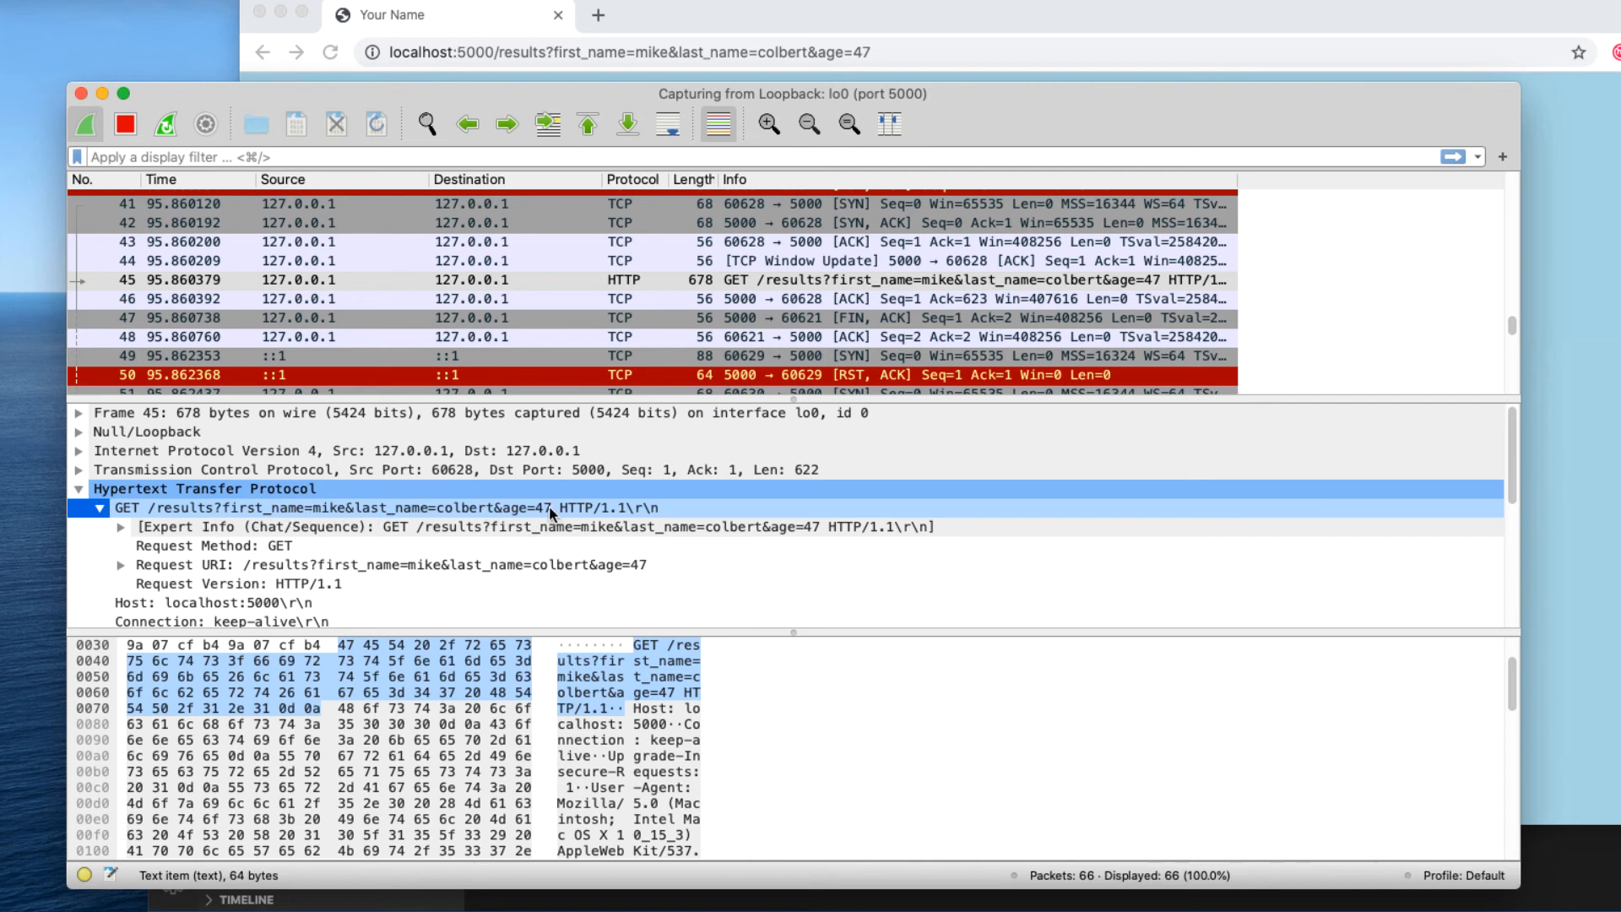
pyautogui.moveTo(201, 515)
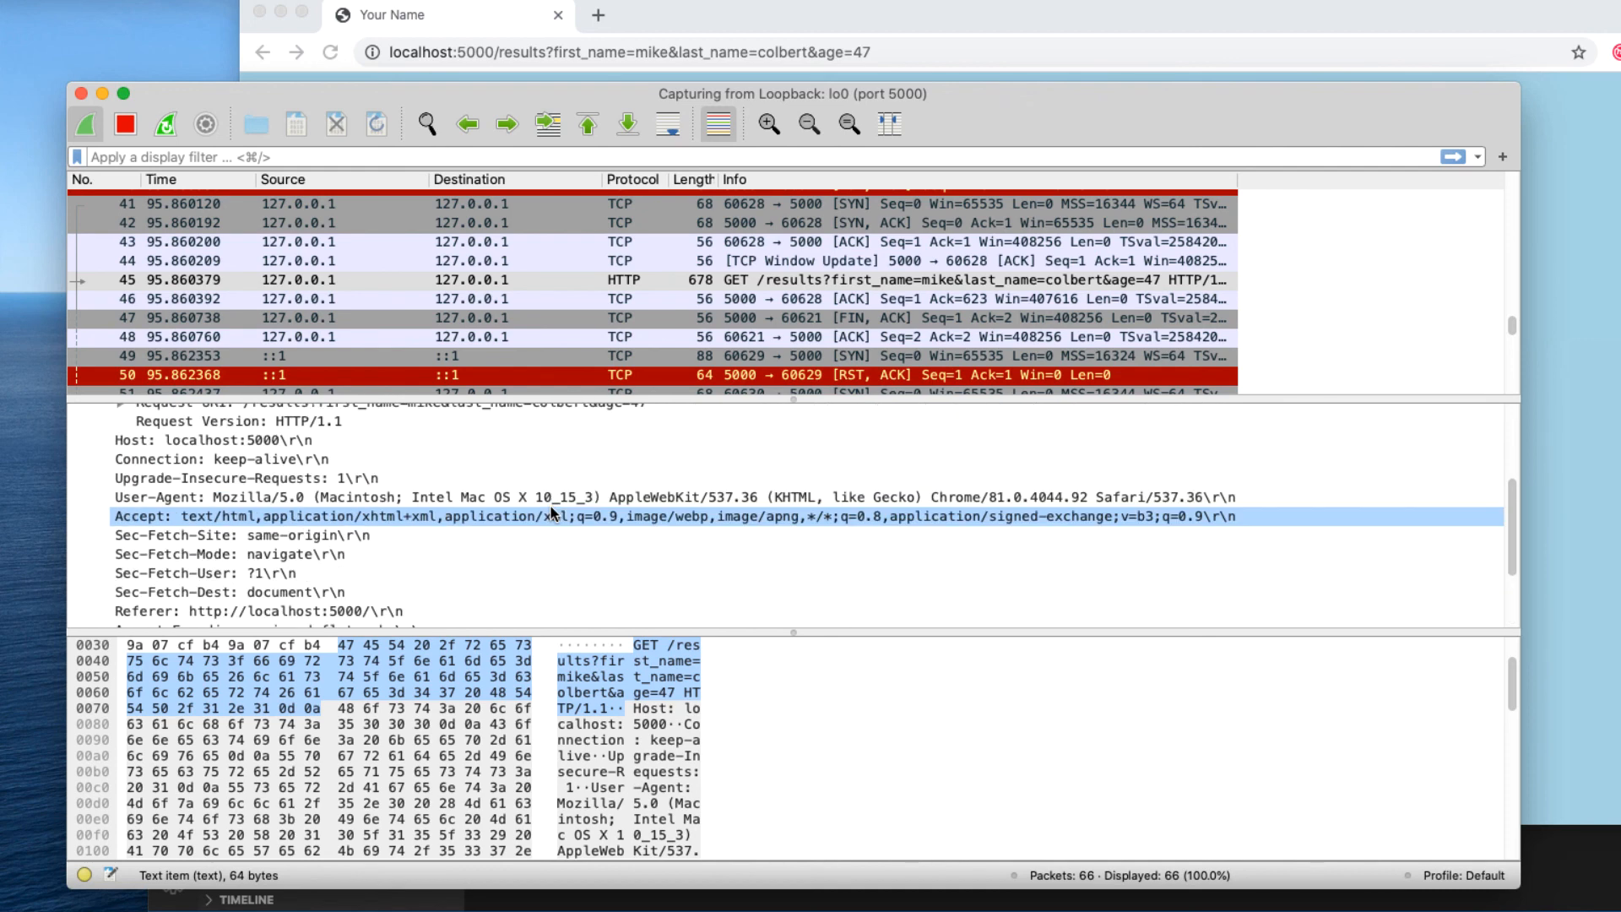
pyautogui.click(123, 453)
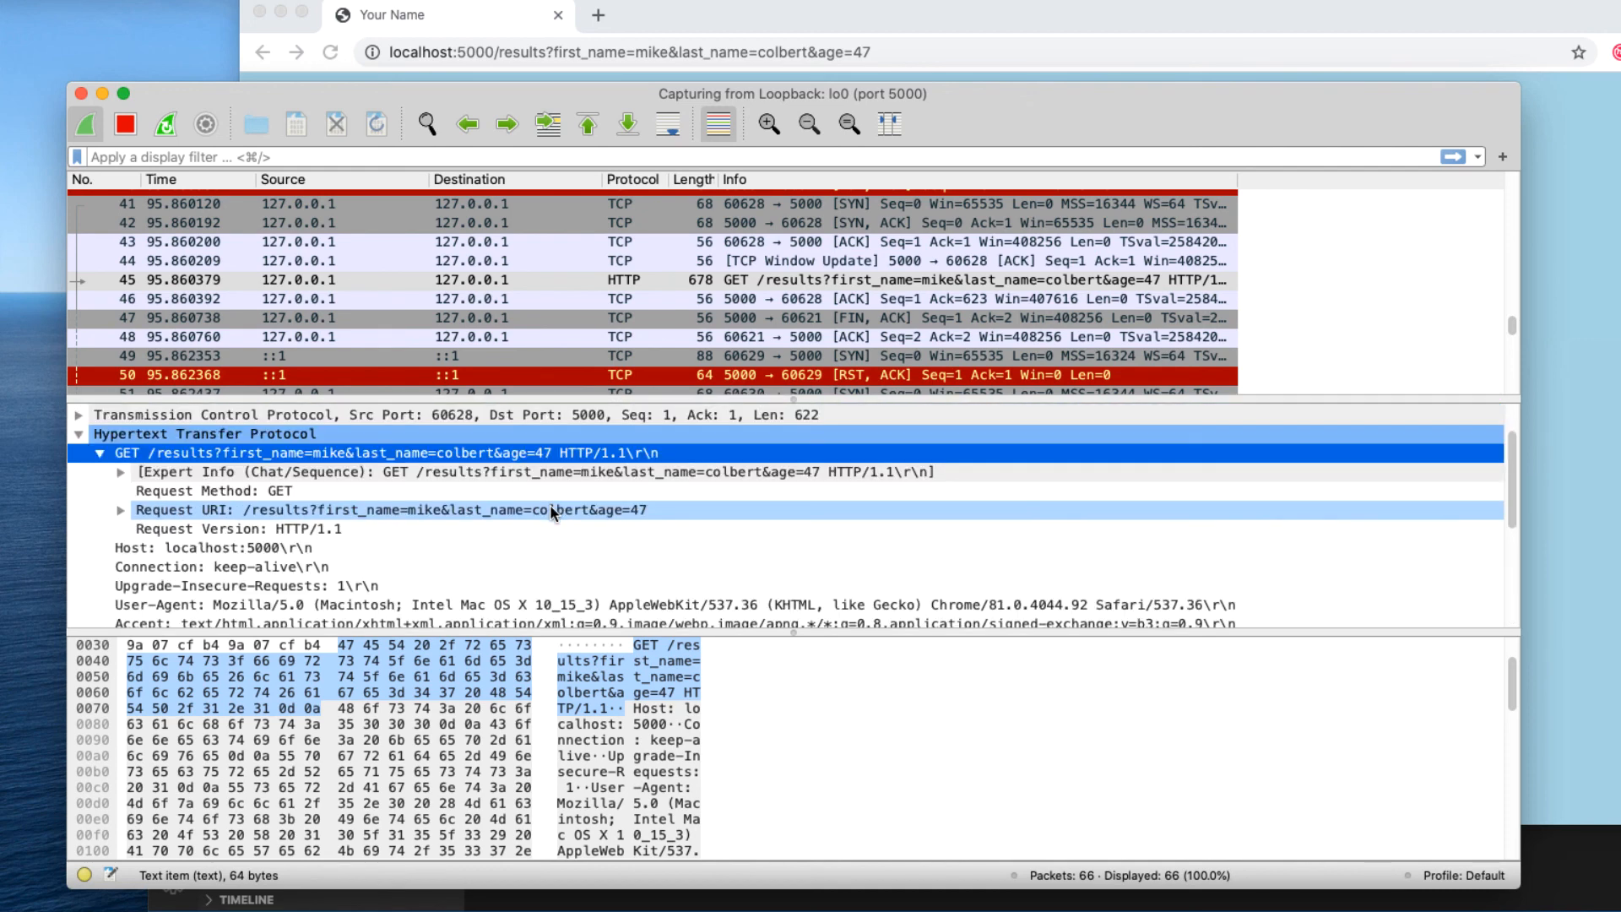